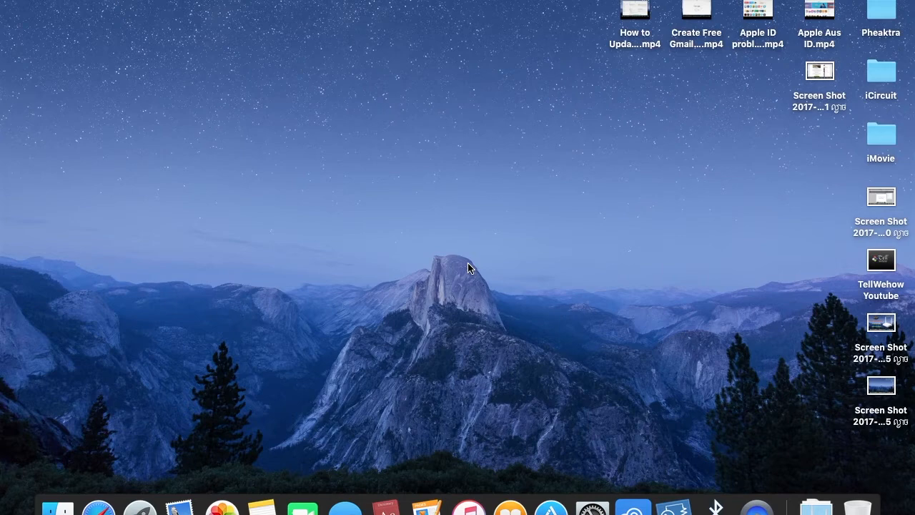
mouse_move(750, 489)
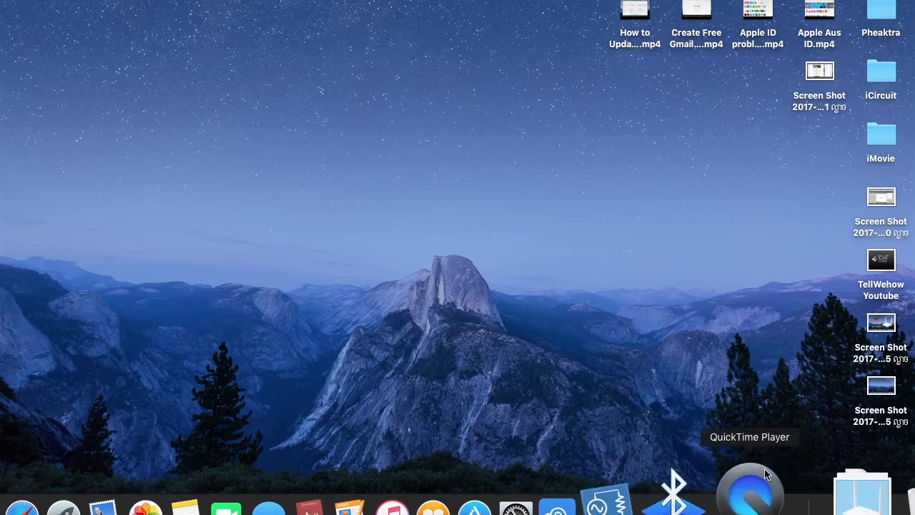
mouse_move(429, 106)
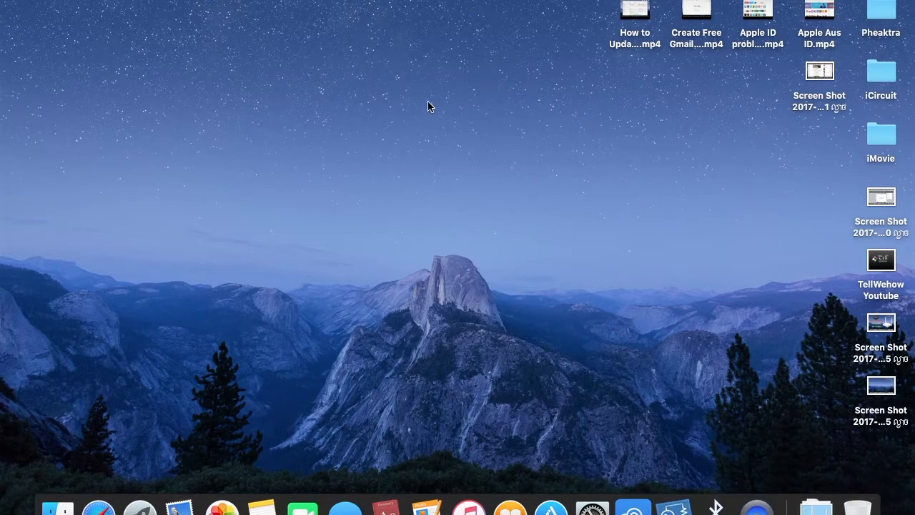
mouse_move(721, 65)
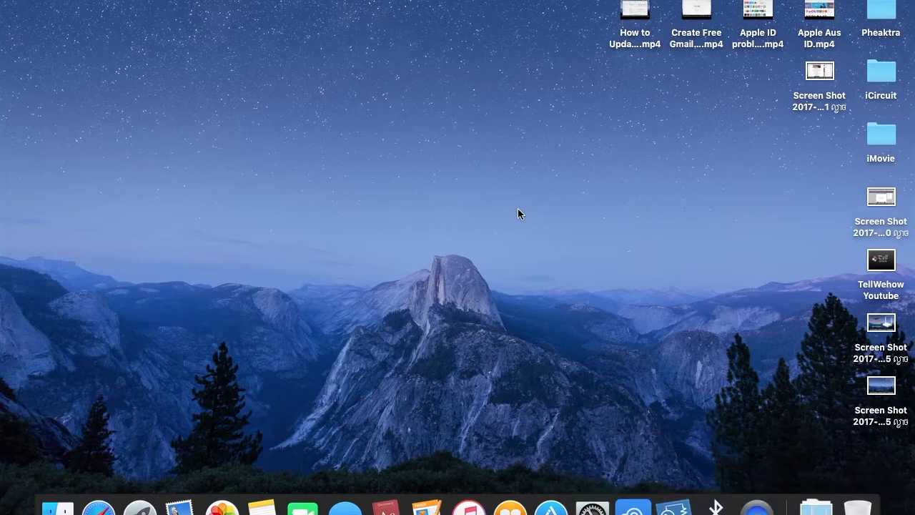
mouse_move(517, 234)
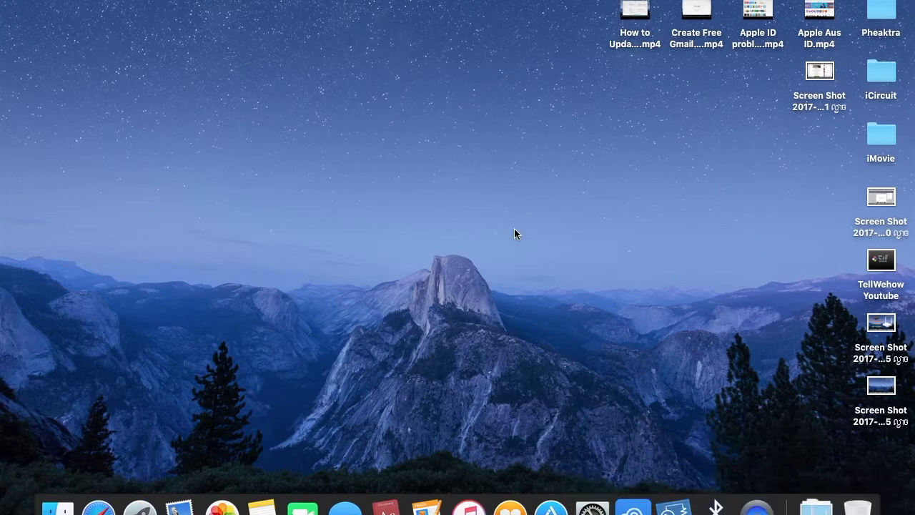
mouse_move(598, 237)
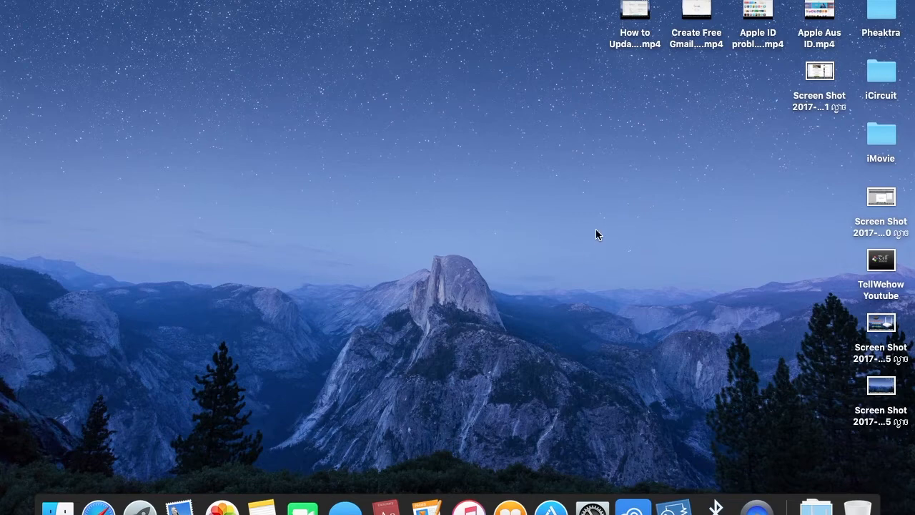
mouse_move(598, 229)
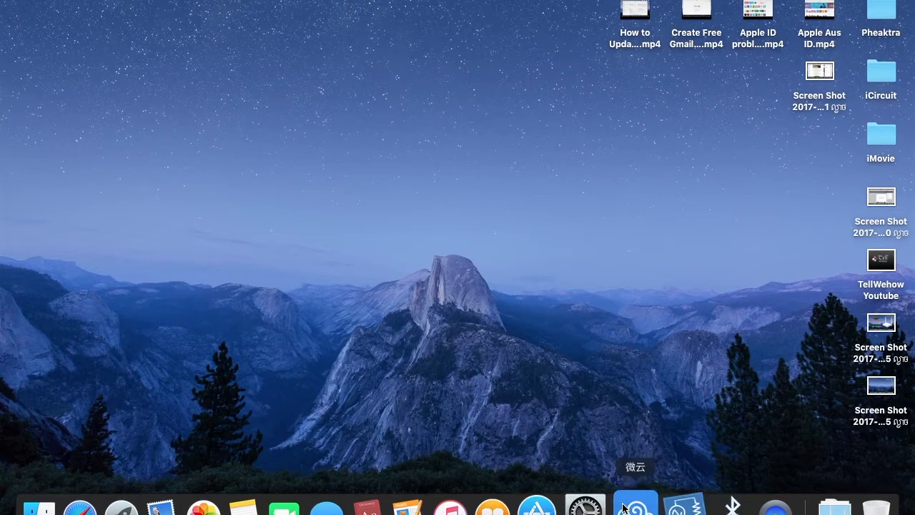
mouse_move(761, 500)
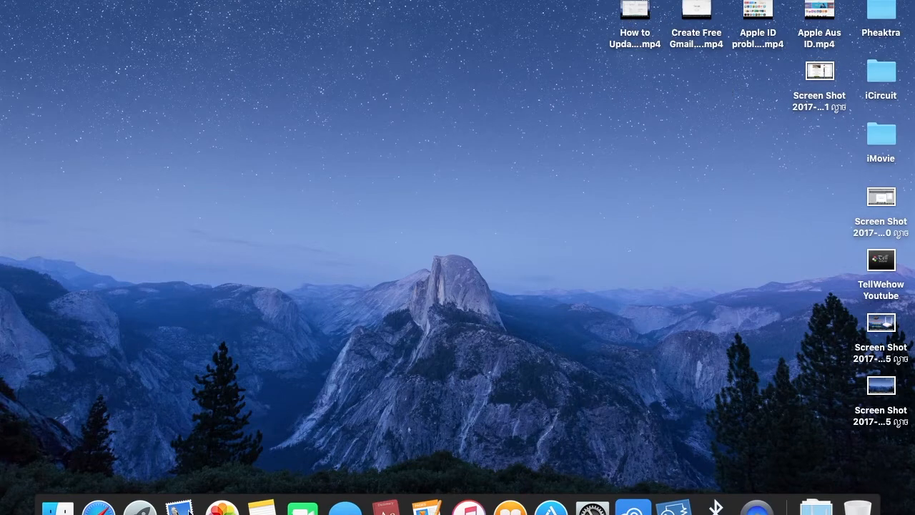
mouse_move(806, 417)
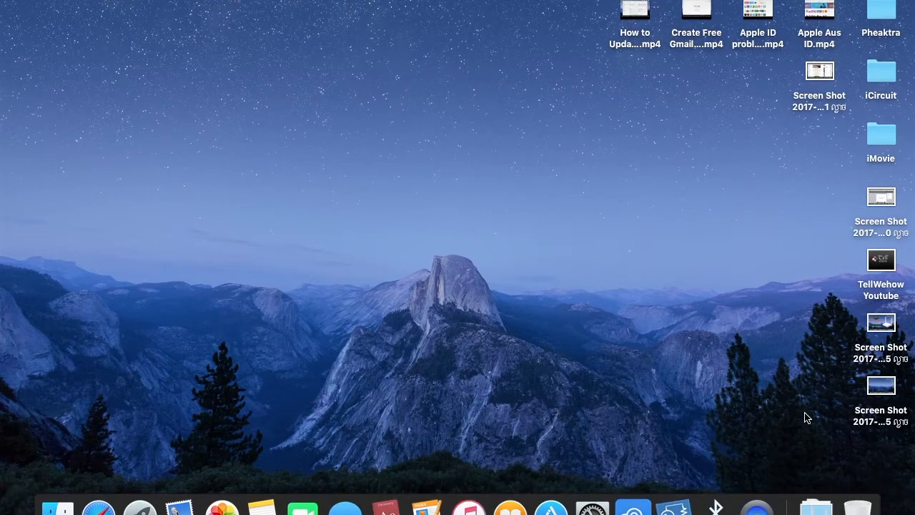
mouse_move(314, 94)
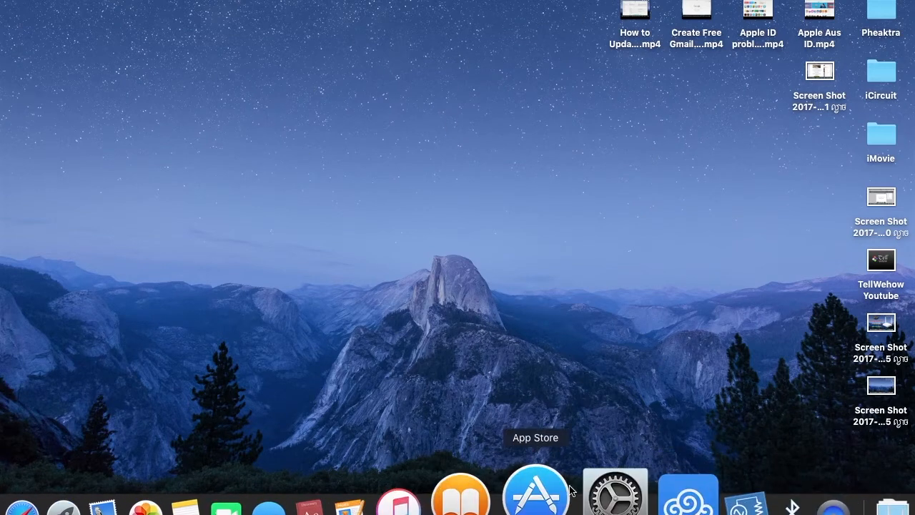
mouse_move(558, 194)
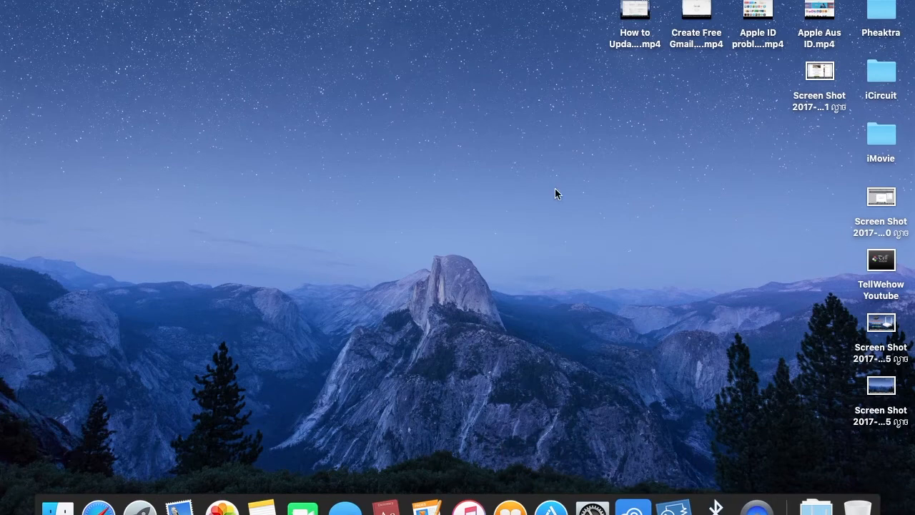
mouse_move(570, 242)
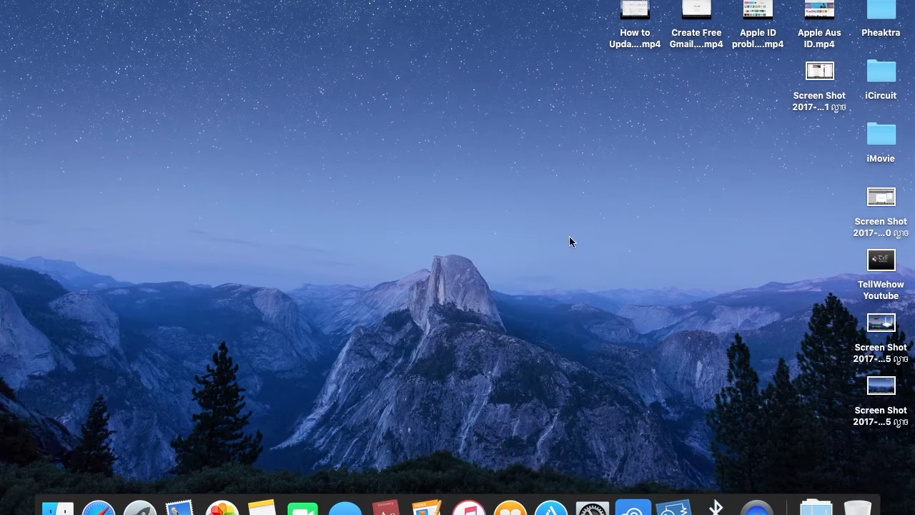
mouse_move(470, 230)
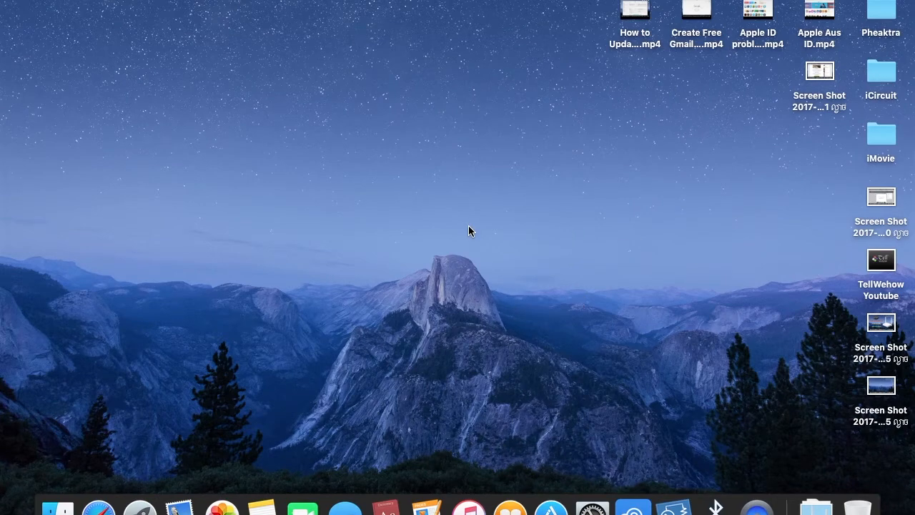
mouse_move(176, 323)
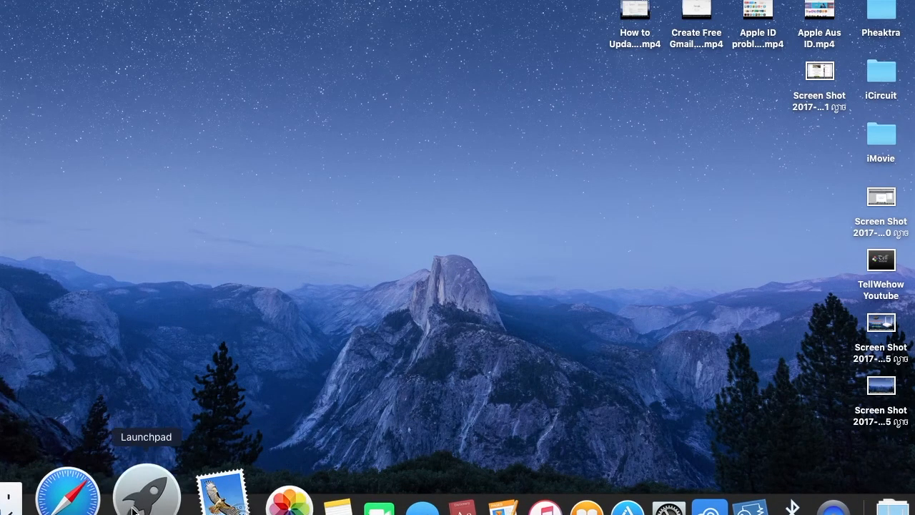
mouse_move(77, 89)
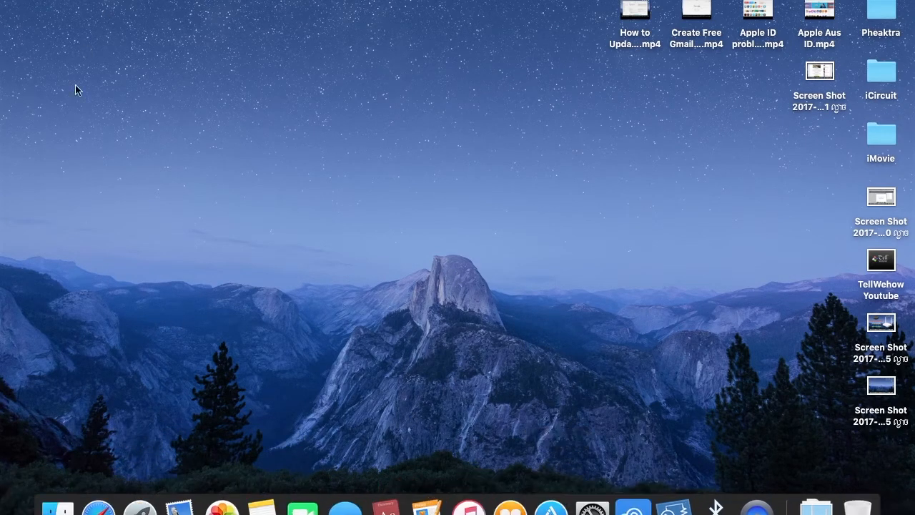
mouse_move(701, 98)
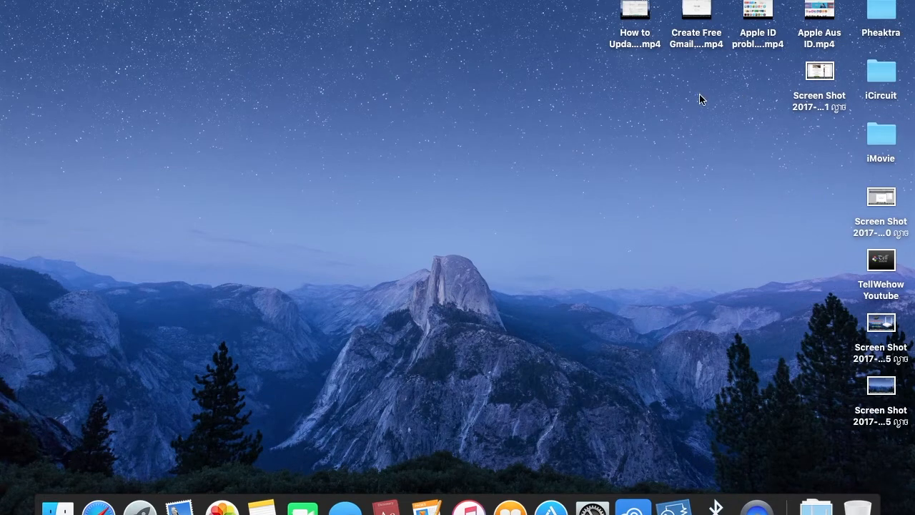
mouse_move(498, 56)
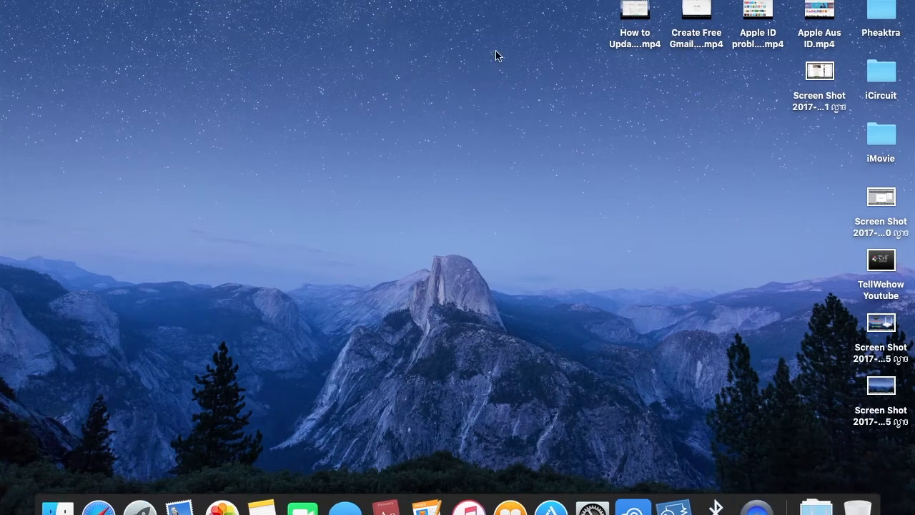
mouse_move(350, 268)
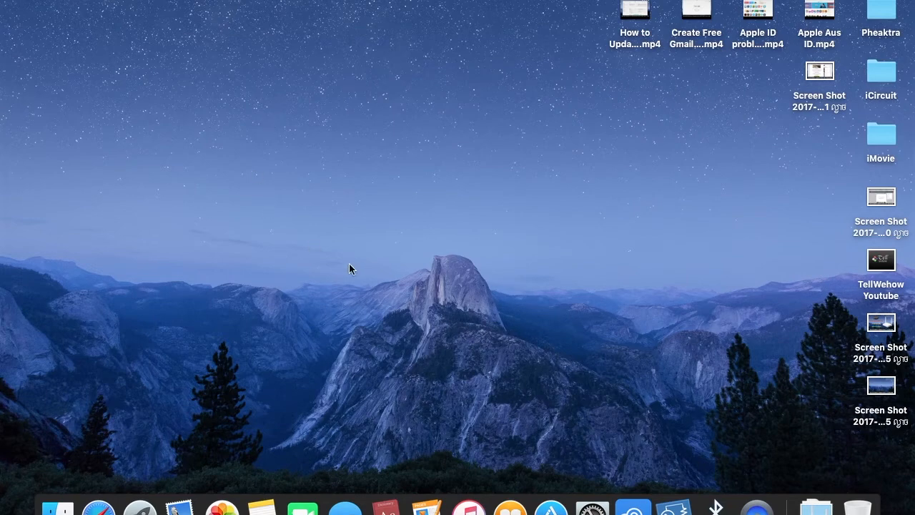
mouse_move(846, 442)
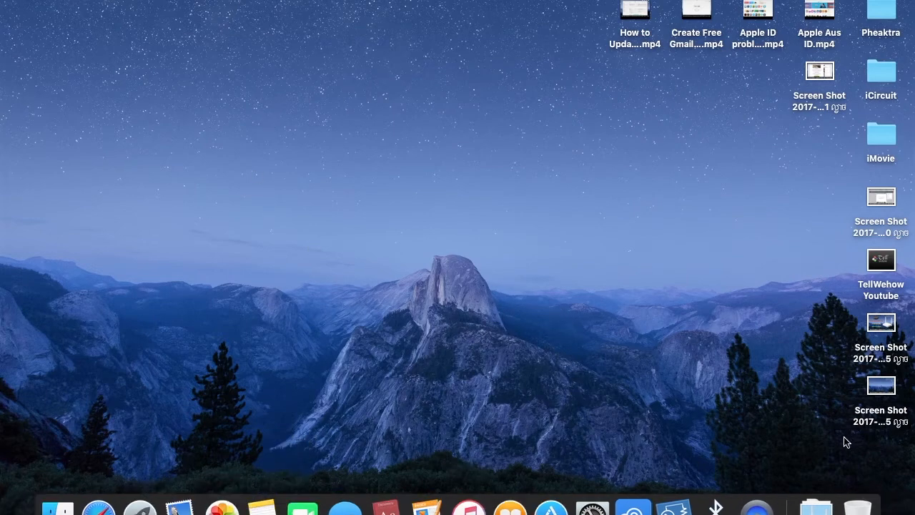
mouse_move(901, 385)
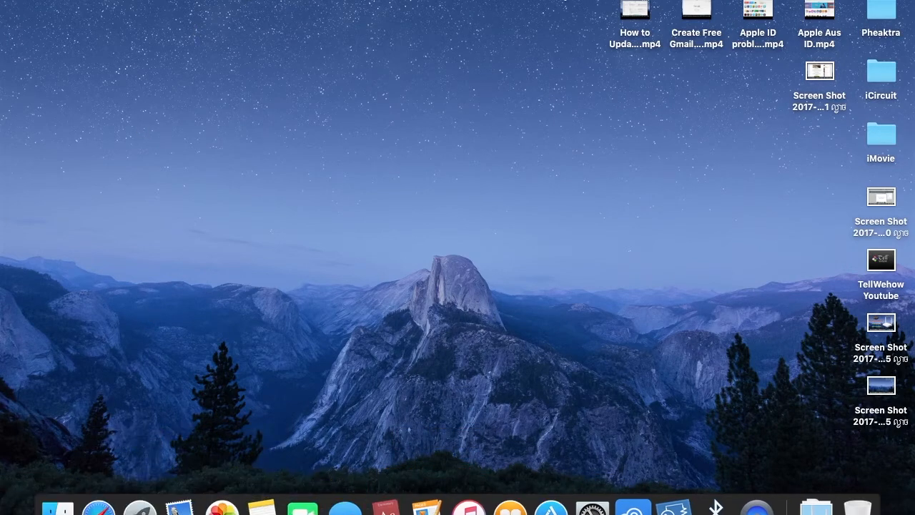
mouse_move(100, 493)
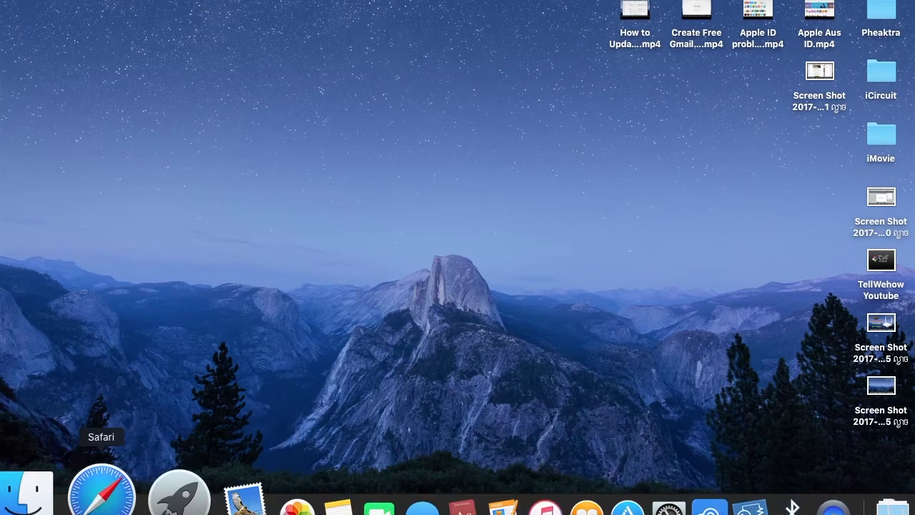
Step: Log into the router admin with the login password, reaching the three connected devices list
left_click(103, 489)
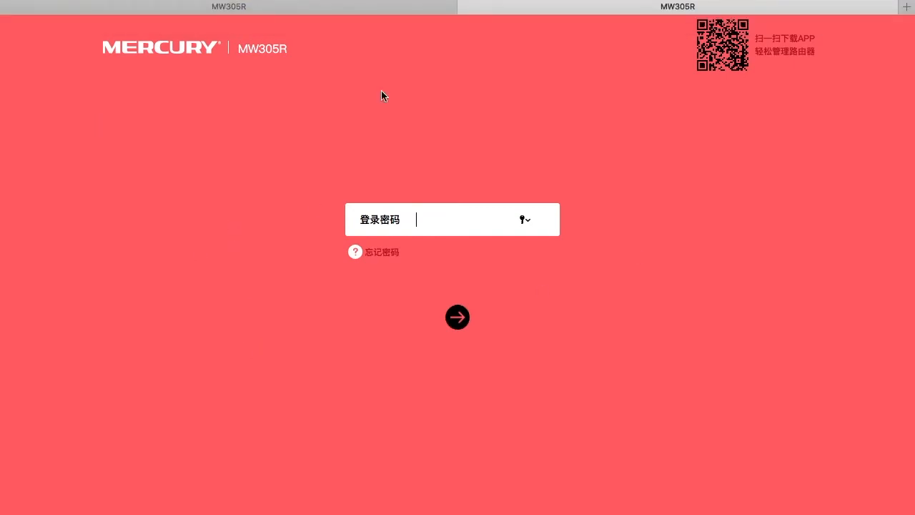
mouse_move(341, 313)
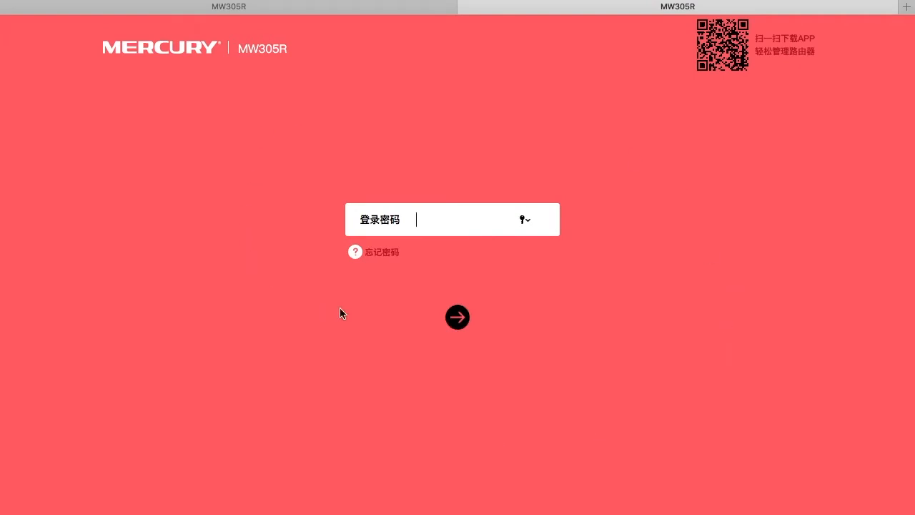
mouse_move(598, 326)
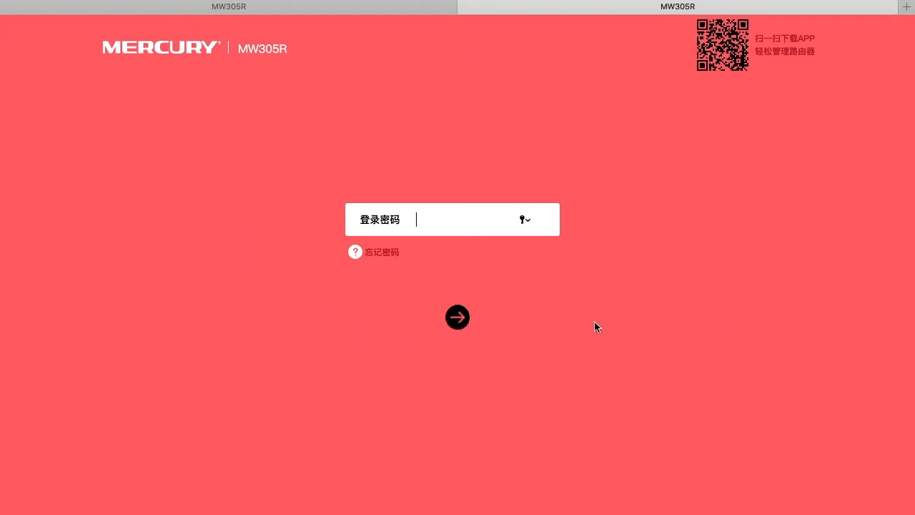
mouse_move(703, 131)
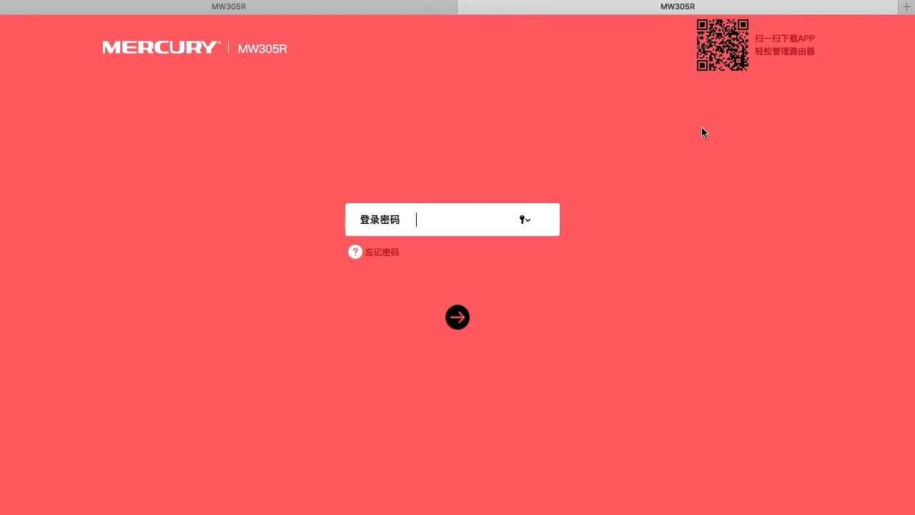
mouse_move(369, 328)
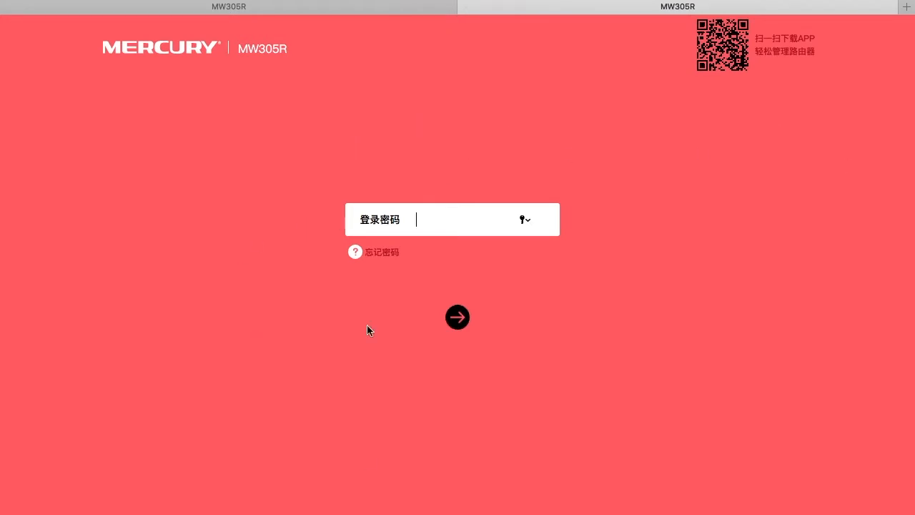
mouse_move(223, 244)
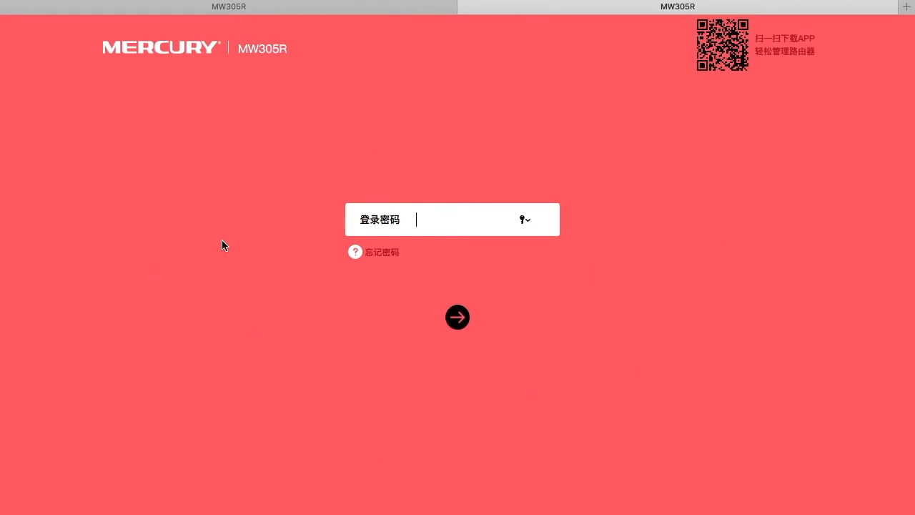
mouse_move(512, 463)
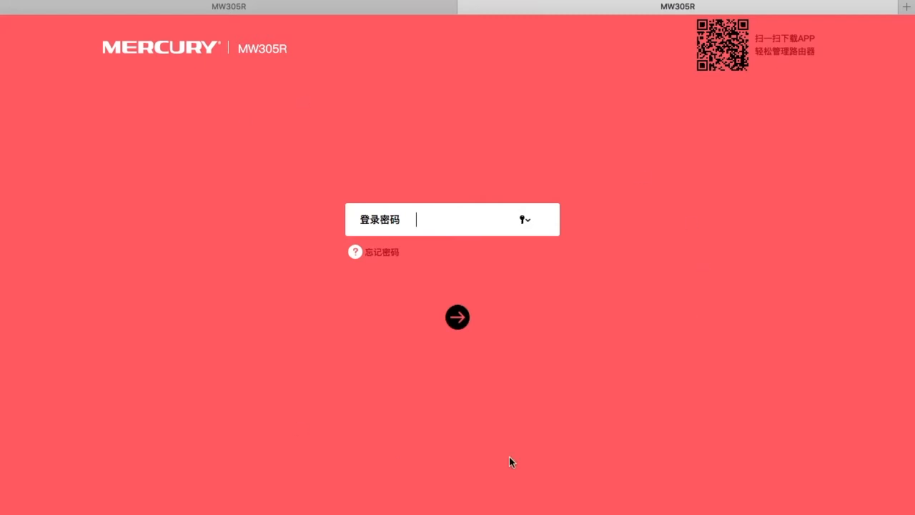
mouse_move(658, 155)
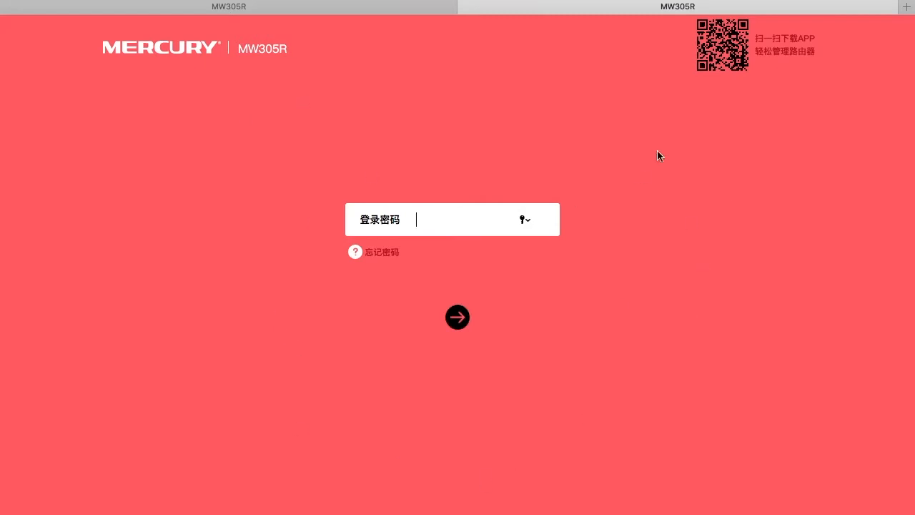
mouse_move(572, 335)
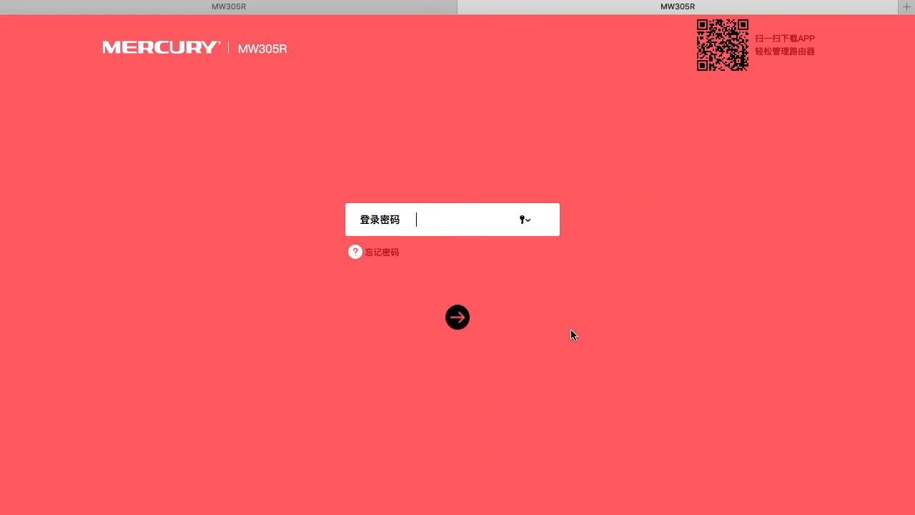
mouse_move(392, 492)
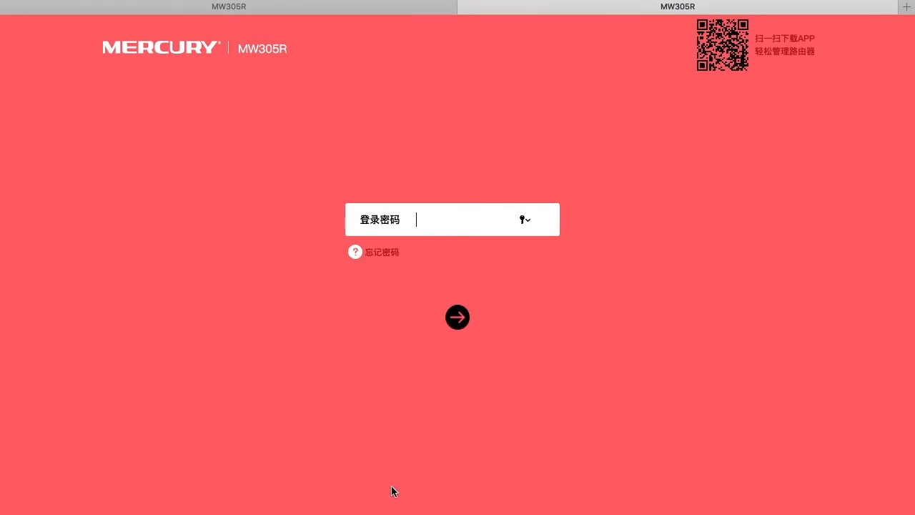
mouse_move(522, 366)
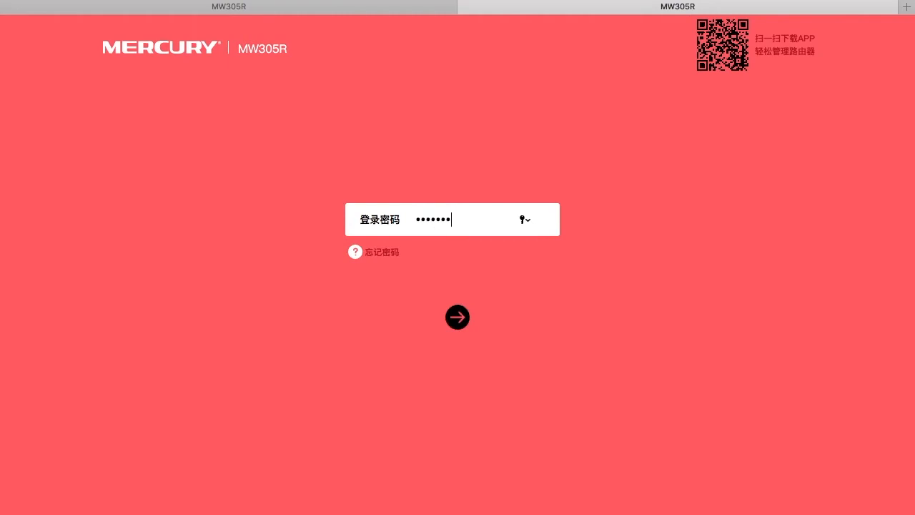
type("•")
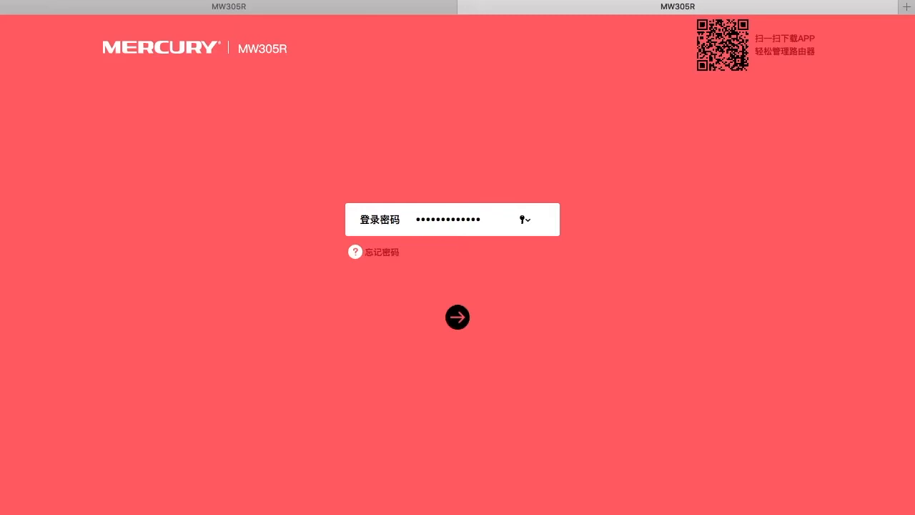
left_click(458, 318)
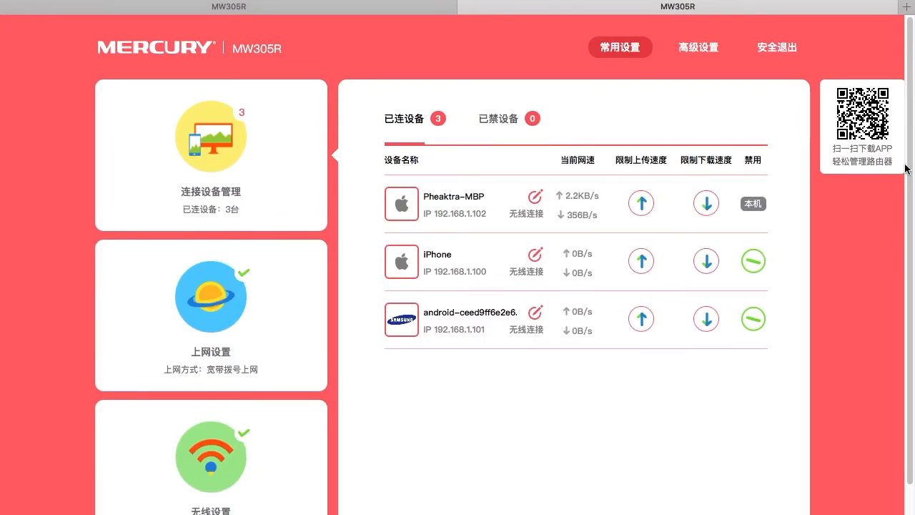
scroll("down", 3)
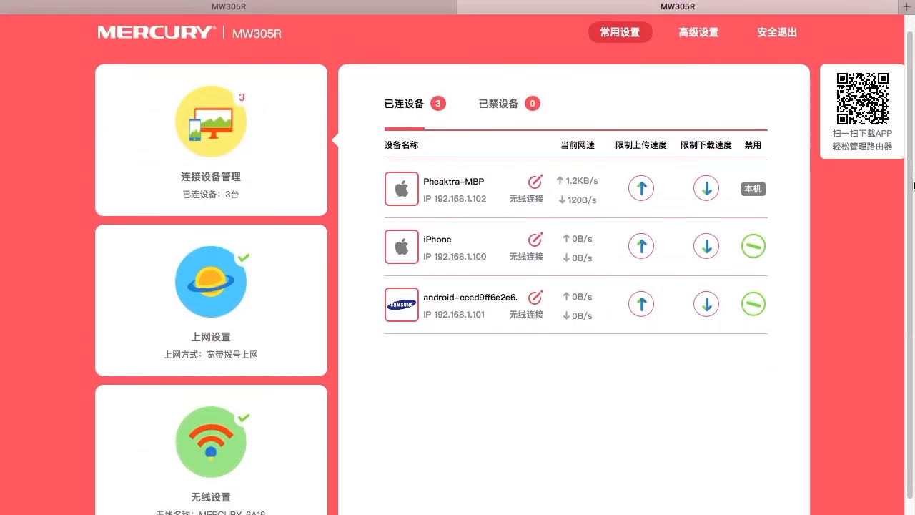
mouse_move(600, 232)
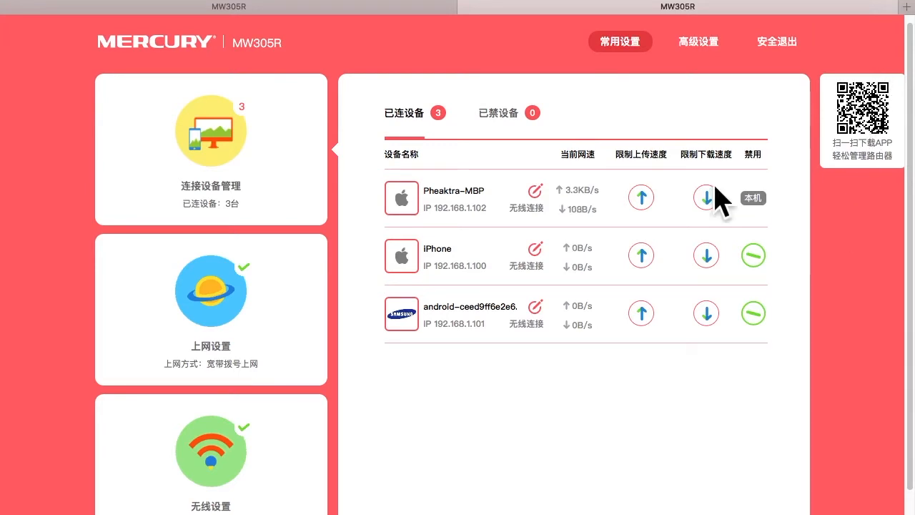
mouse_move(826, 208)
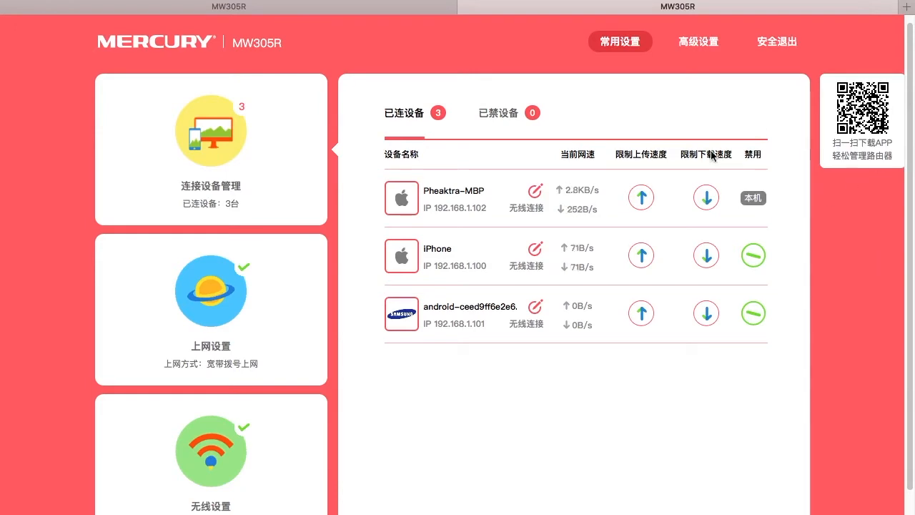
mouse_move(627, 166)
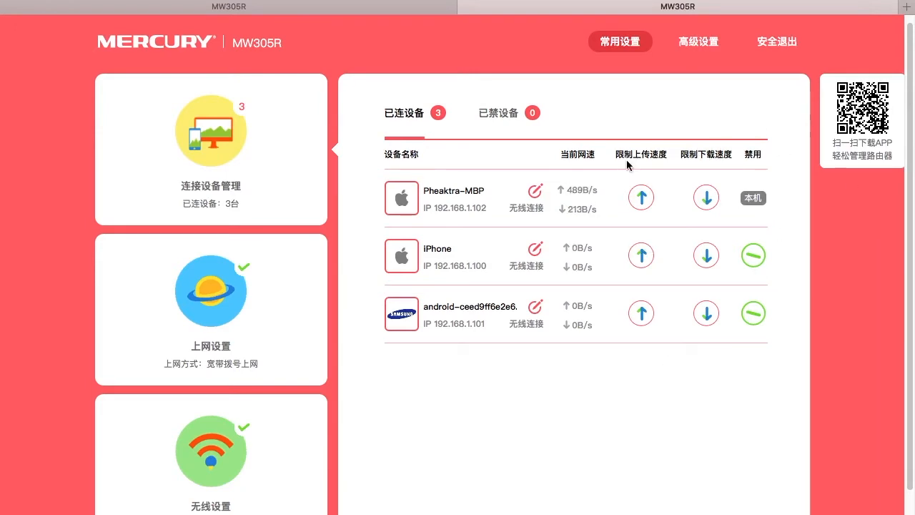
mouse_move(246, 232)
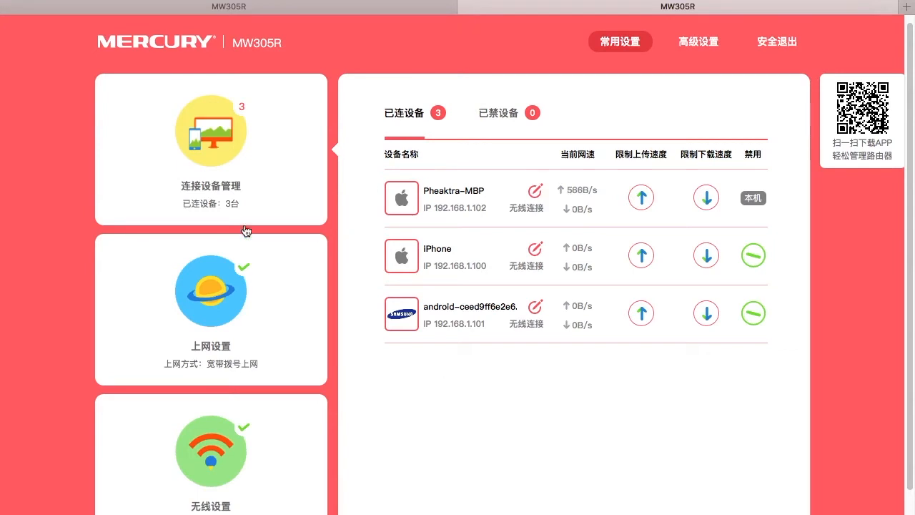
mouse_move(260, 260)
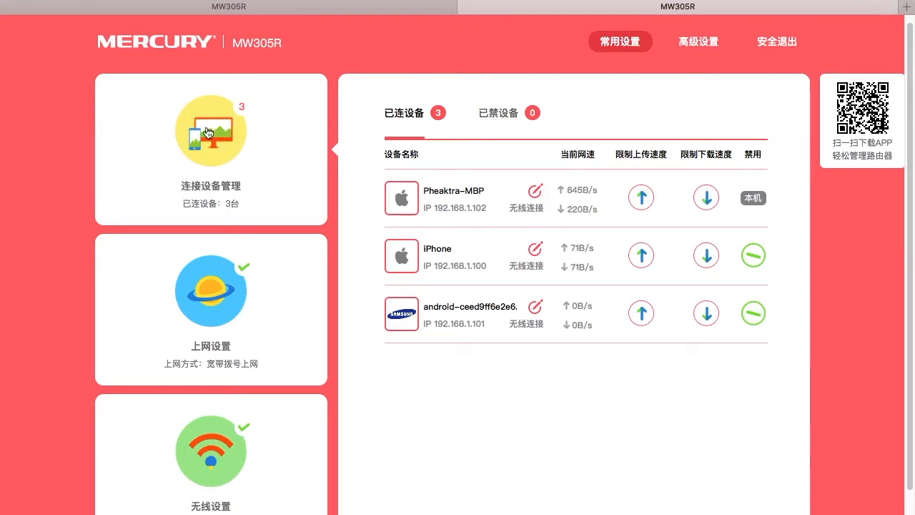
mouse_move(444, 91)
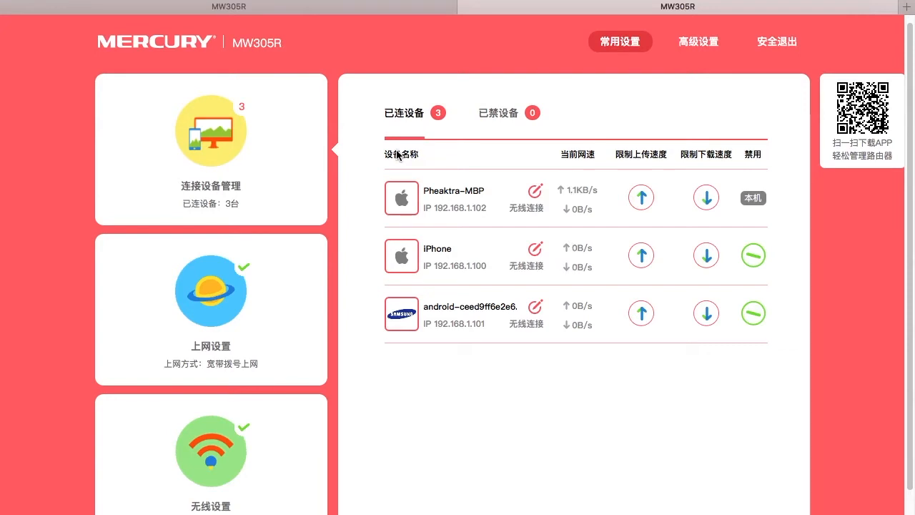
mouse_move(526, 259)
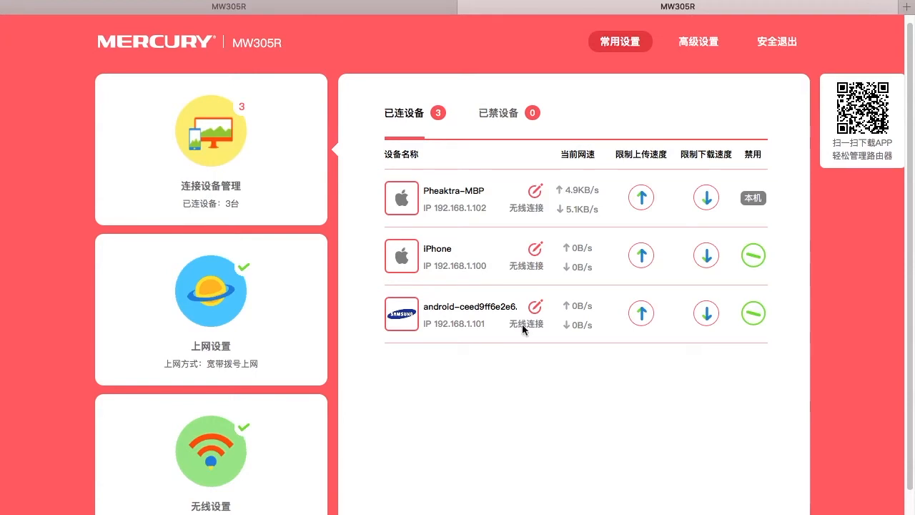
left_click(498, 111)
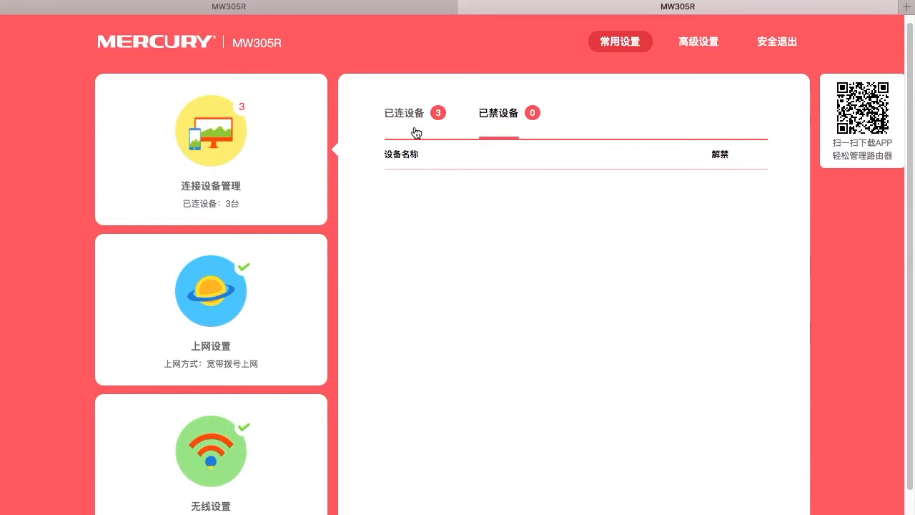
left_click(403, 113)
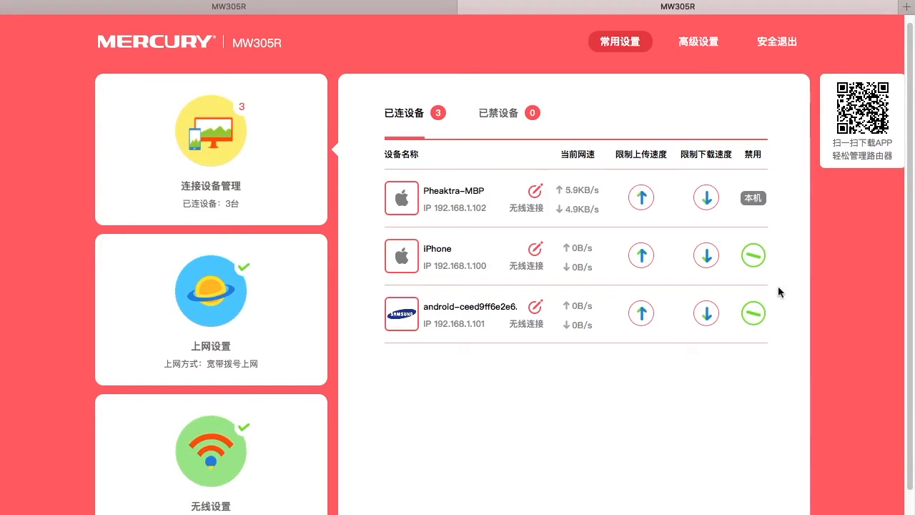
mouse_move(258, 352)
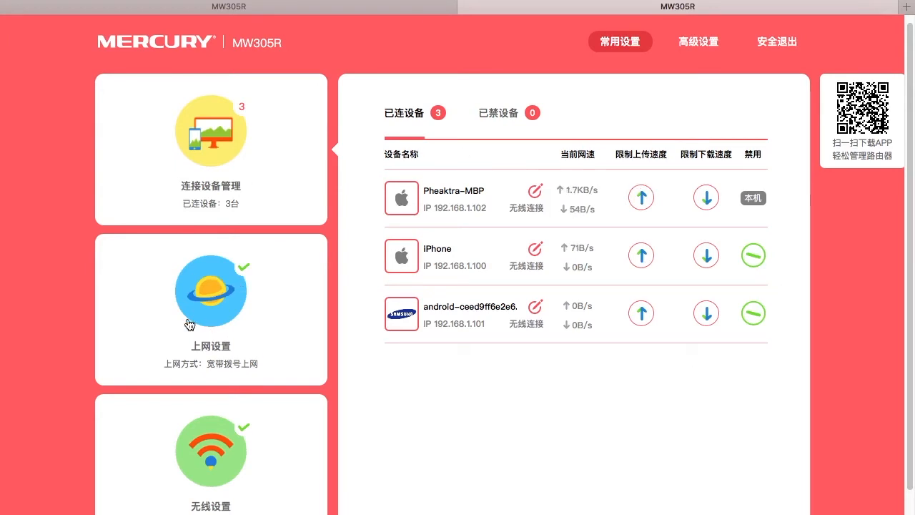
Step: Show the PPPoE broadband settings with account, password, assigned IP and DNS servers
left_click(210, 290)
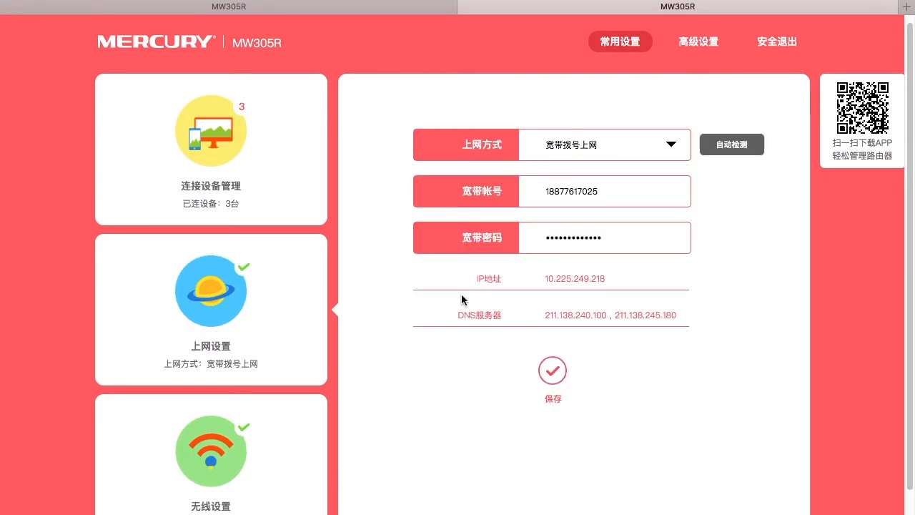
mouse_move(838, 46)
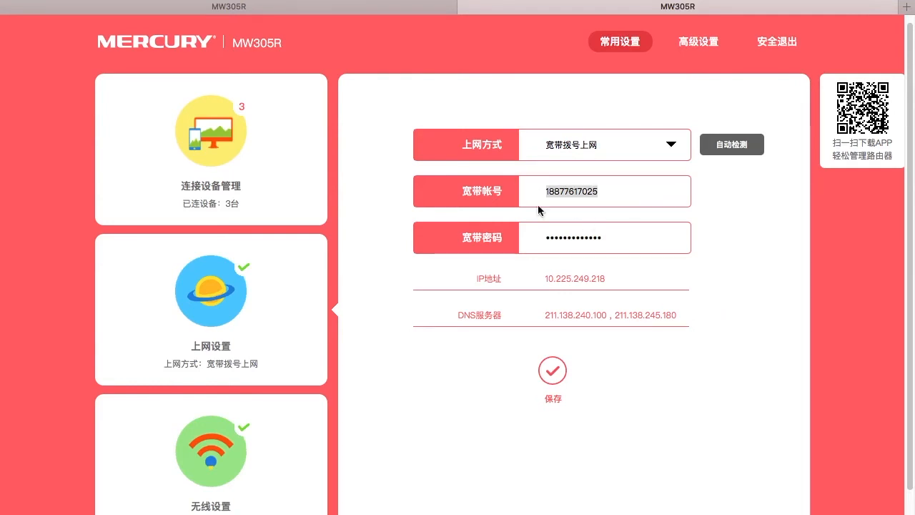
left_click(575, 237)
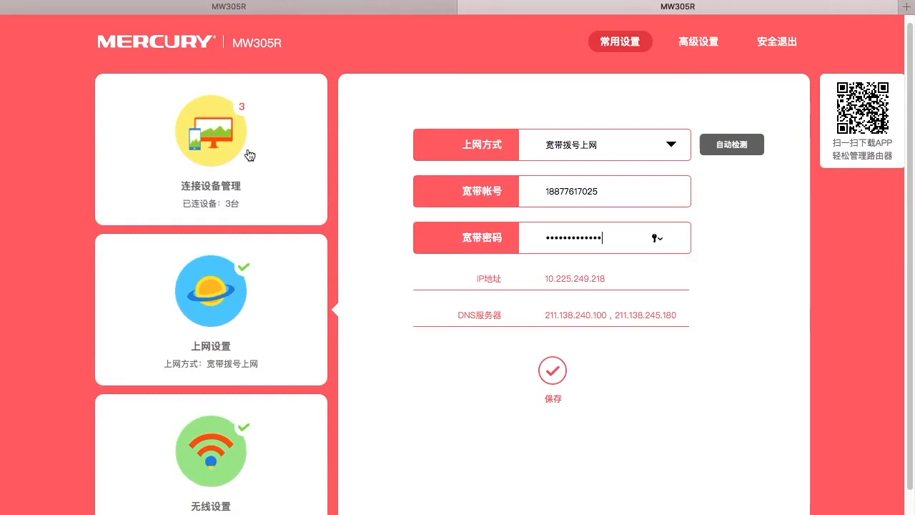
left_click(615, 191)
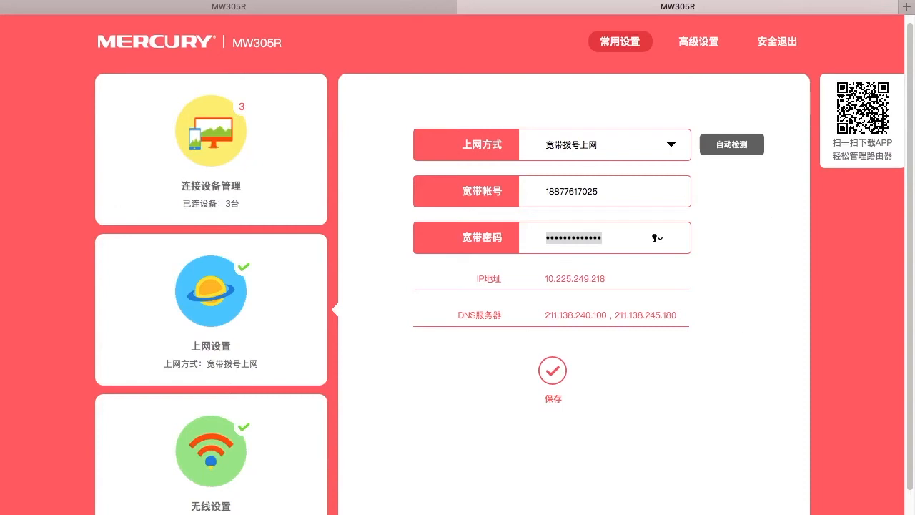
mouse_move(263, 327)
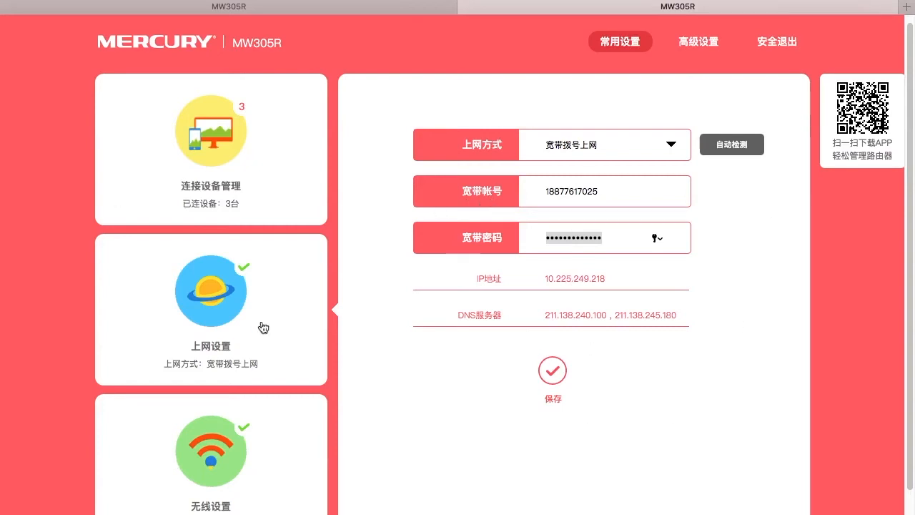
mouse_move(200, 300)
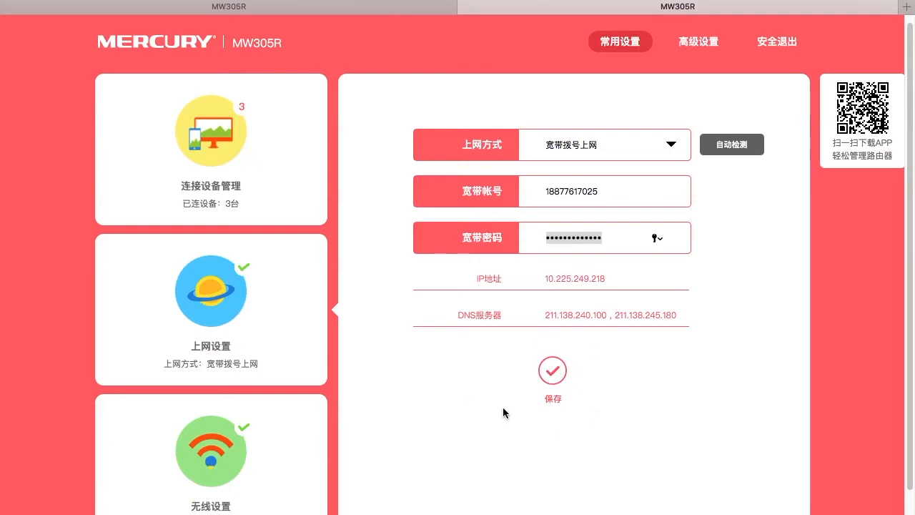
mouse_move(652, 425)
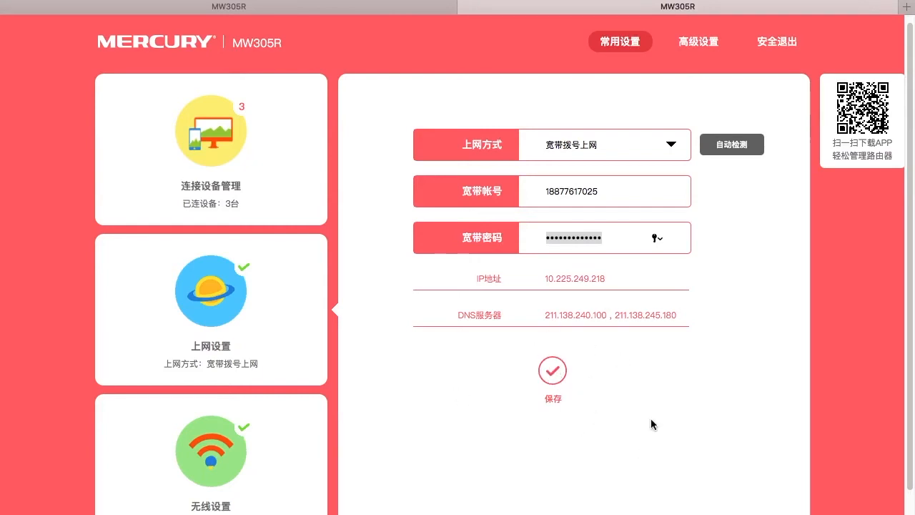
mouse_move(455, 478)
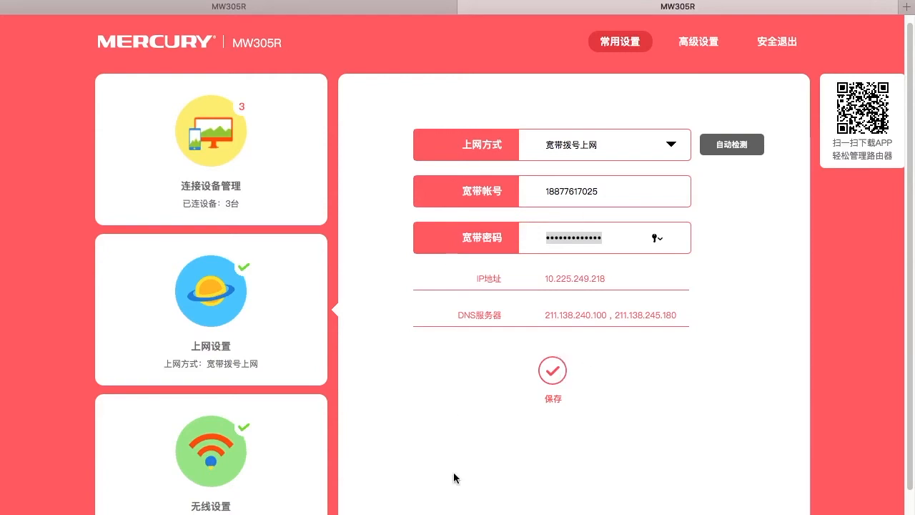
scroll("down", 3)
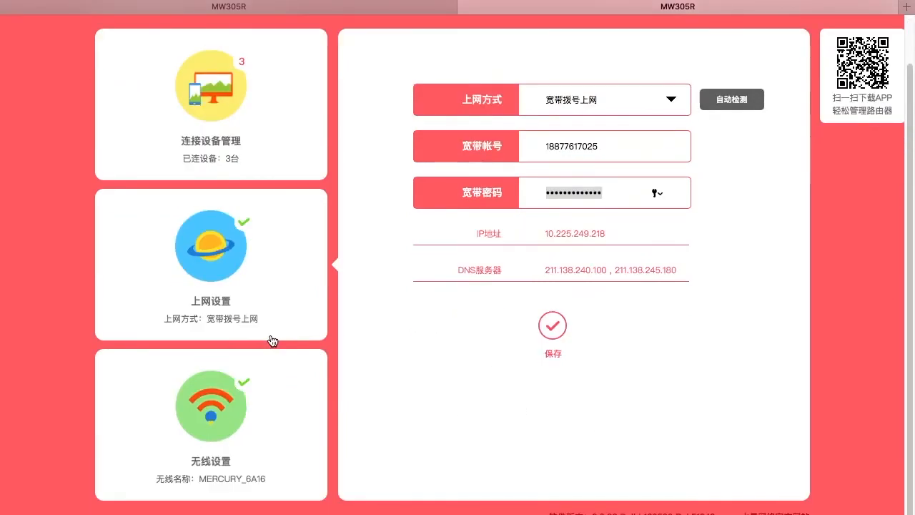
mouse_move(83, 189)
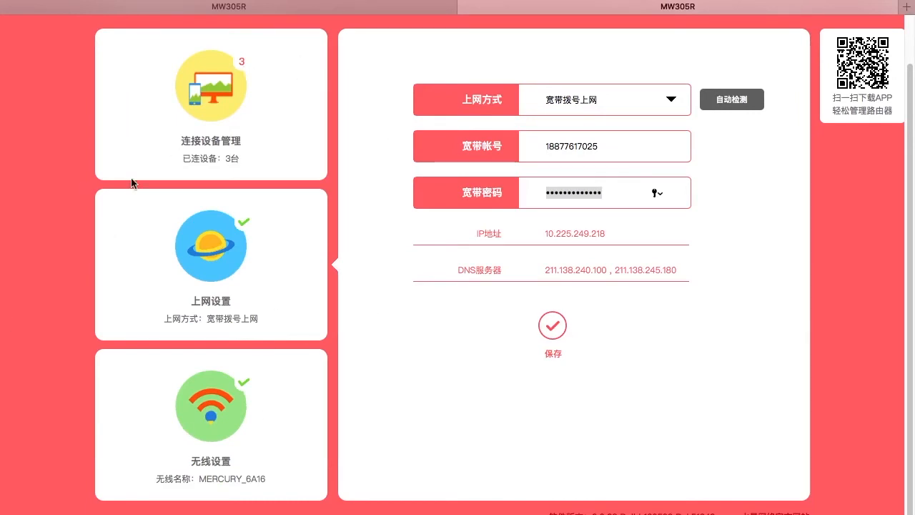
mouse_move(209, 432)
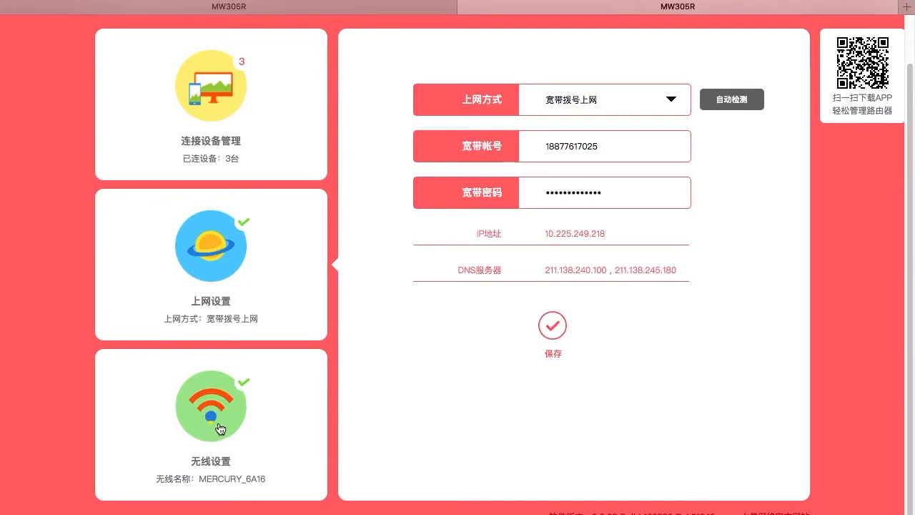
left_click(210, 406)
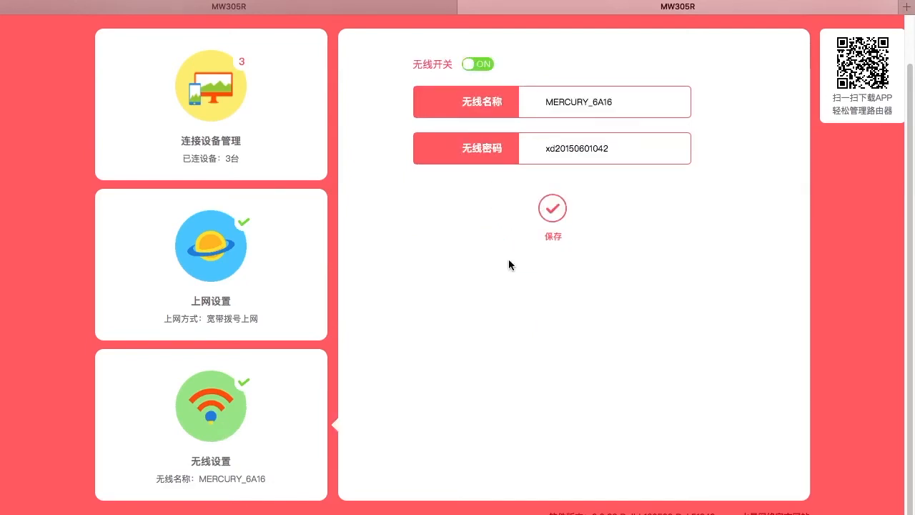
mouse_move(332, 12)
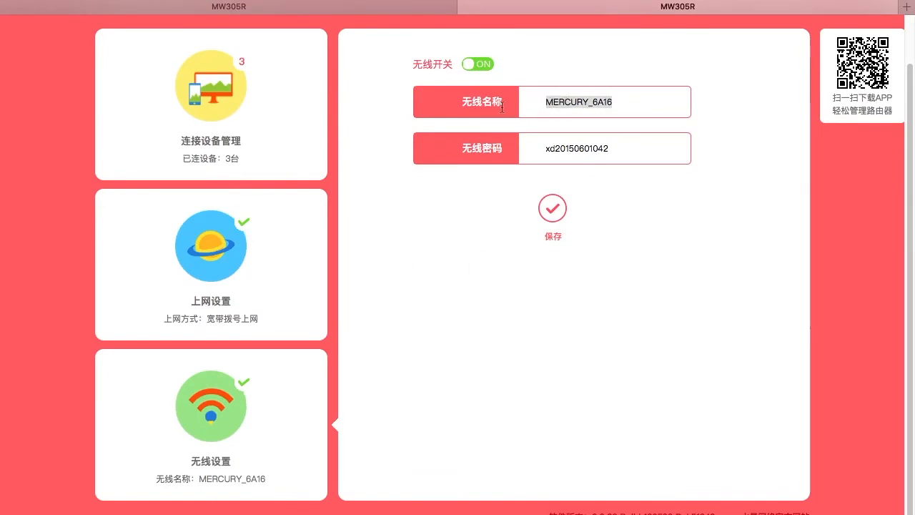
left_click(612, 101)
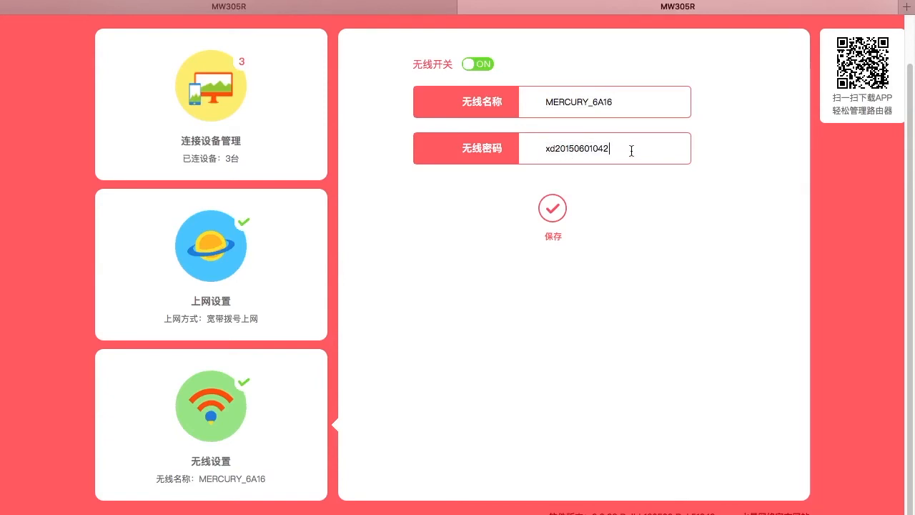
double_click(578, 149)
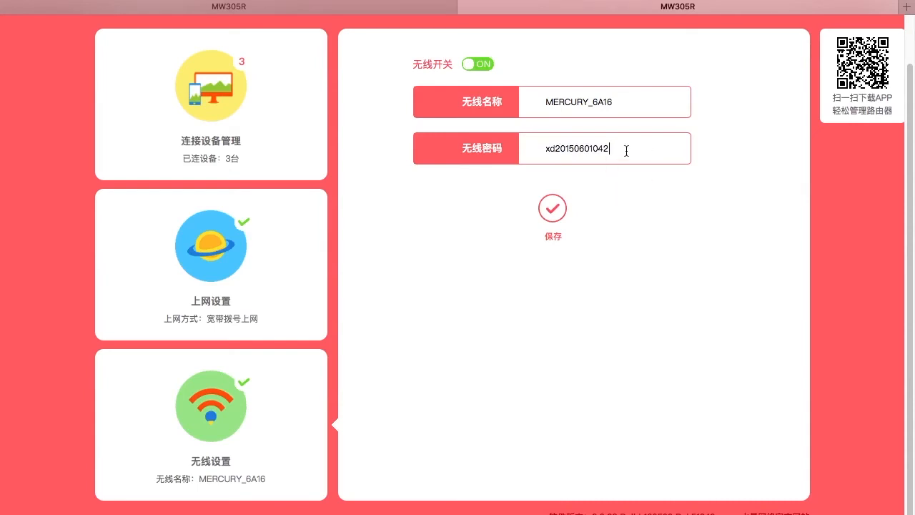
double_click(575, 147)
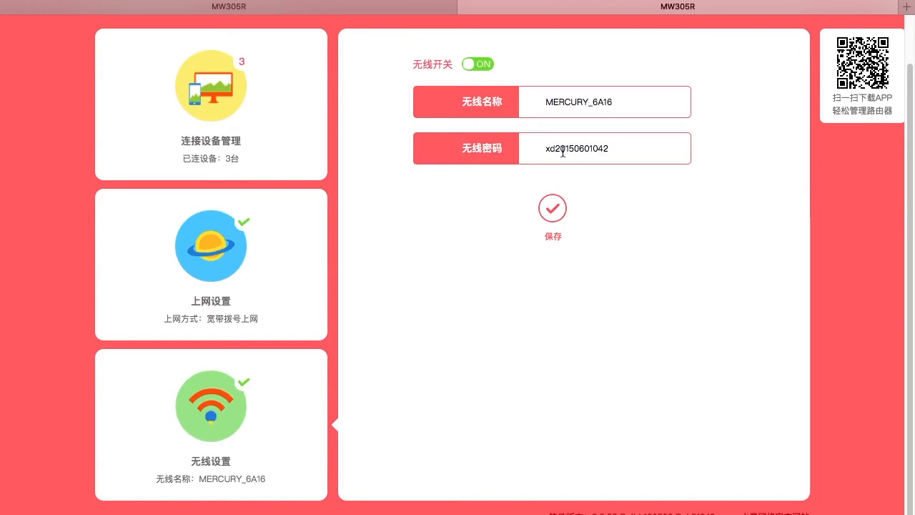
double_click(577, 147)
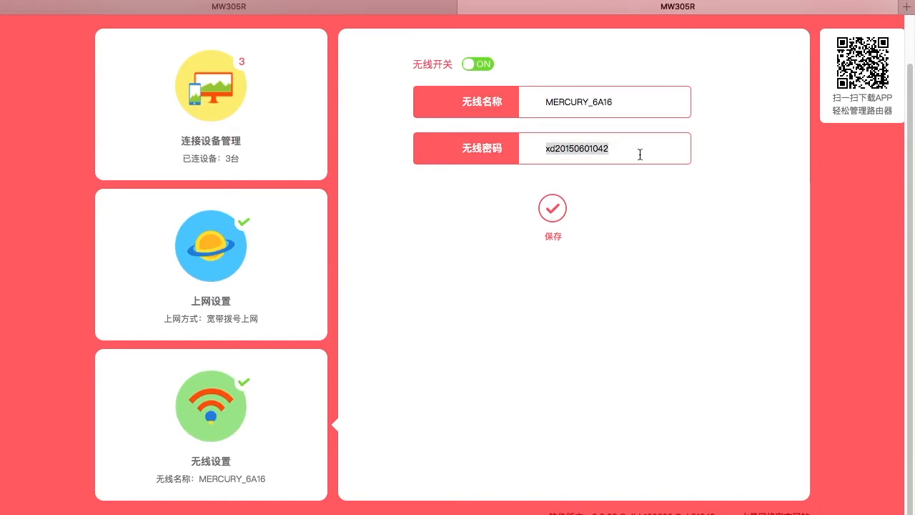
mouse_move(543, 444)
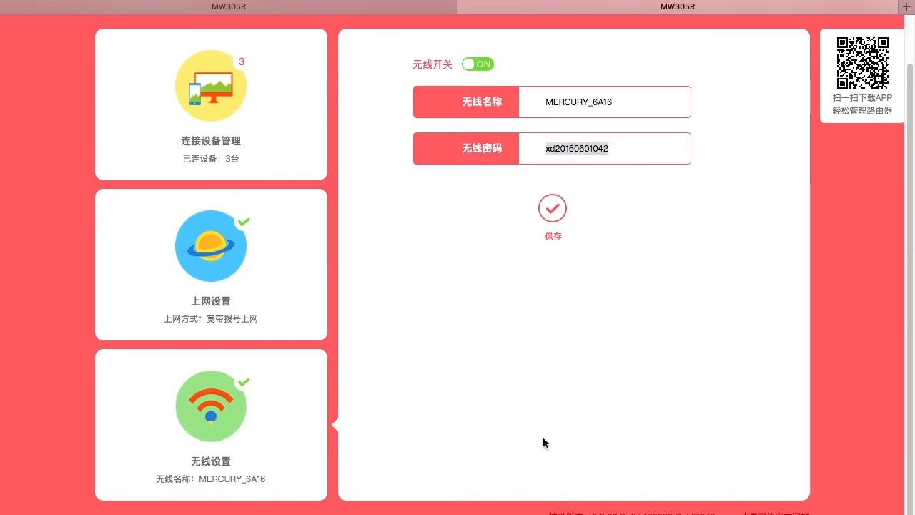
mouse_move(589, 384)
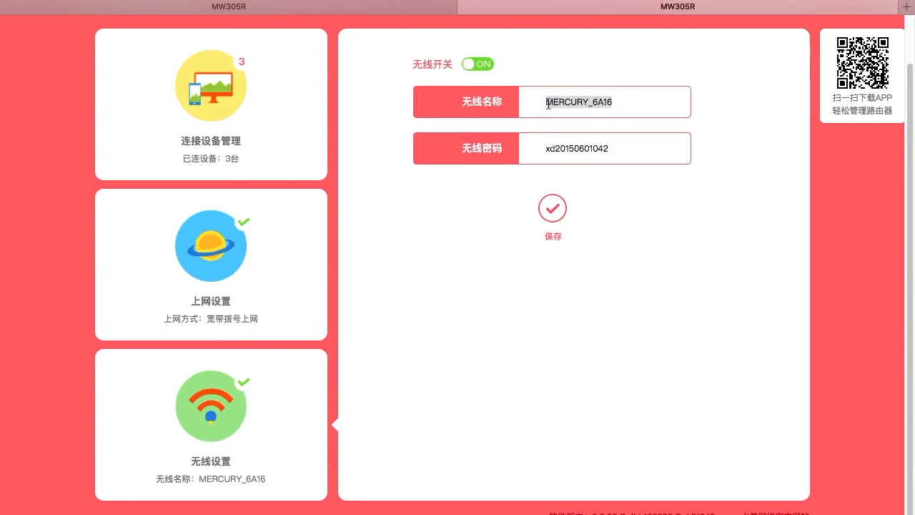
left_click(605, 101)
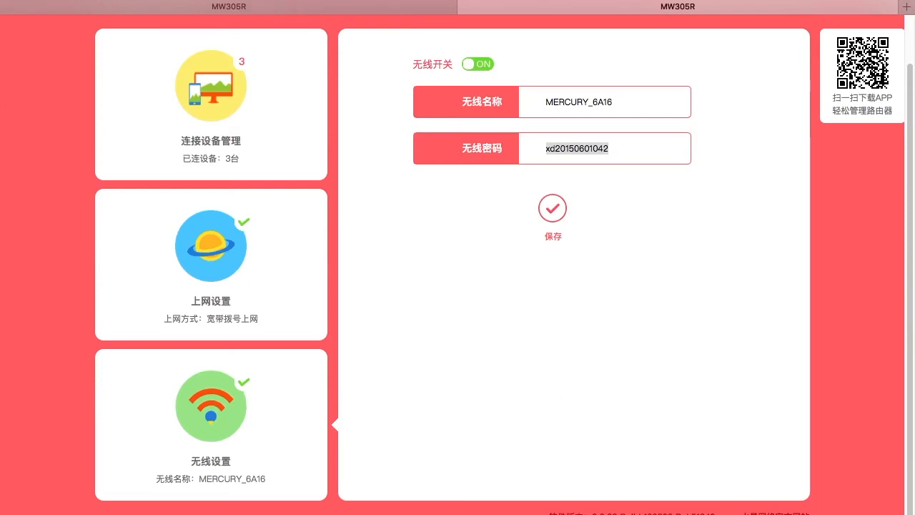
mouse_move(333, 357)
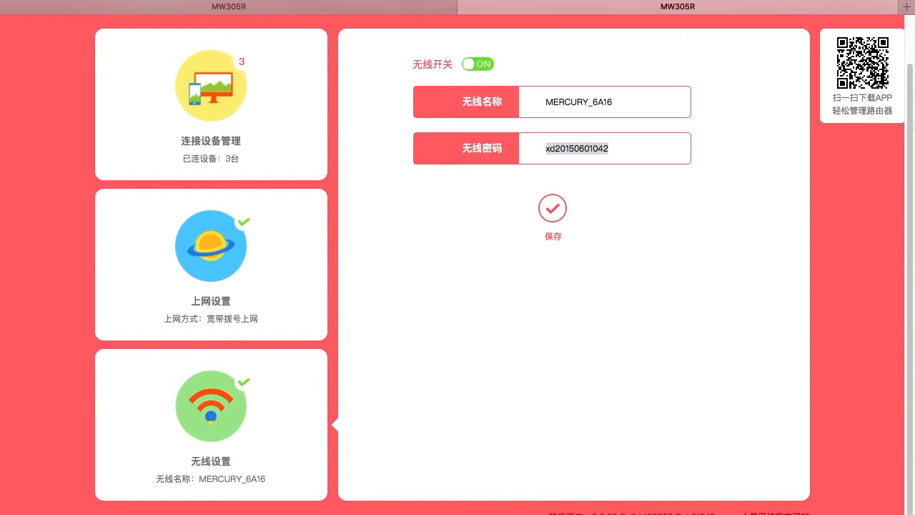
mouse_move(194, 378)
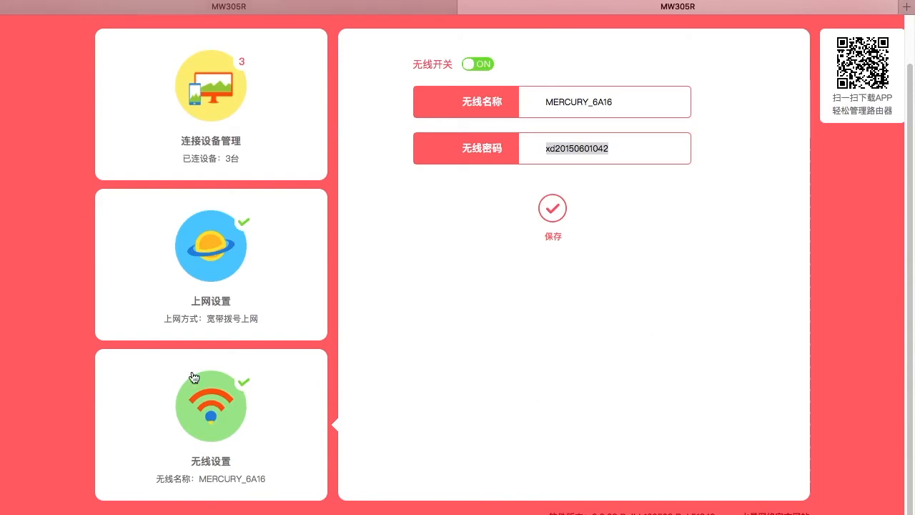
mouse_move(458, 260)
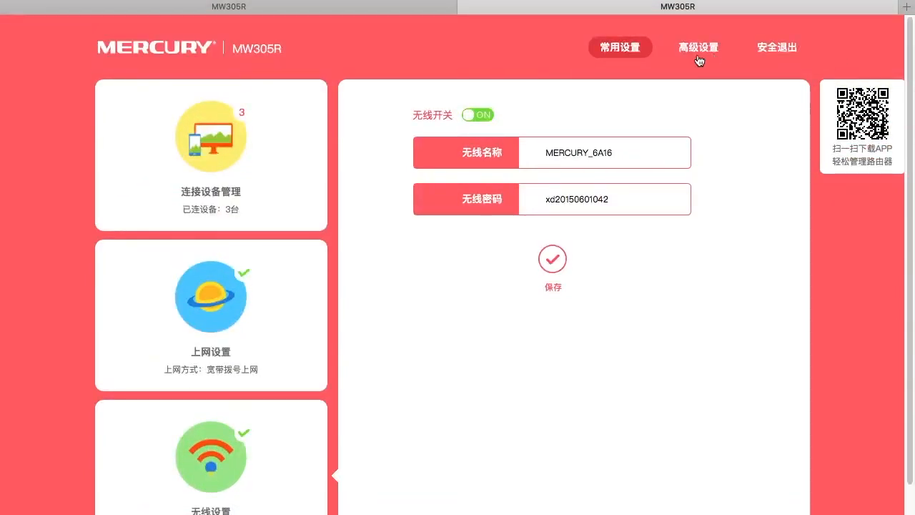
Step: Switch to 高级设置 showing the WAN port's connected PPPoE dial-up account and password
left_click(698, 47)
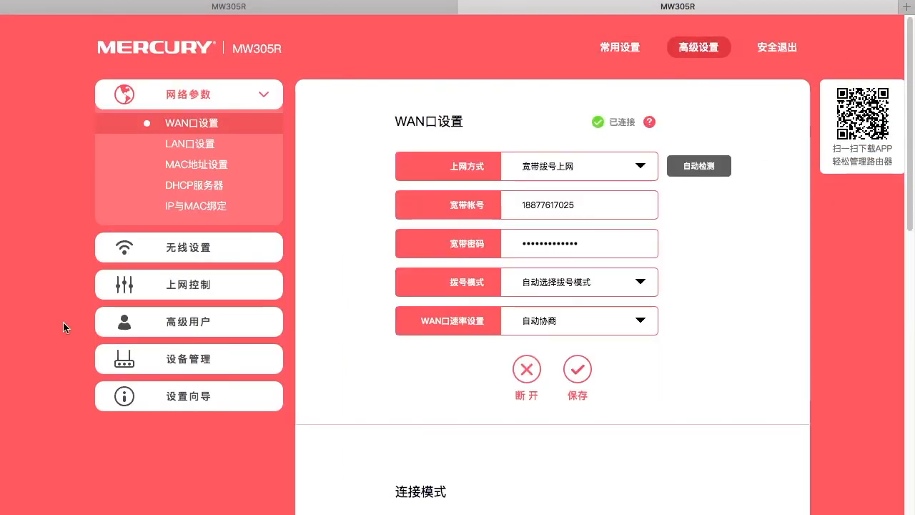
mouse_move(107, 359)
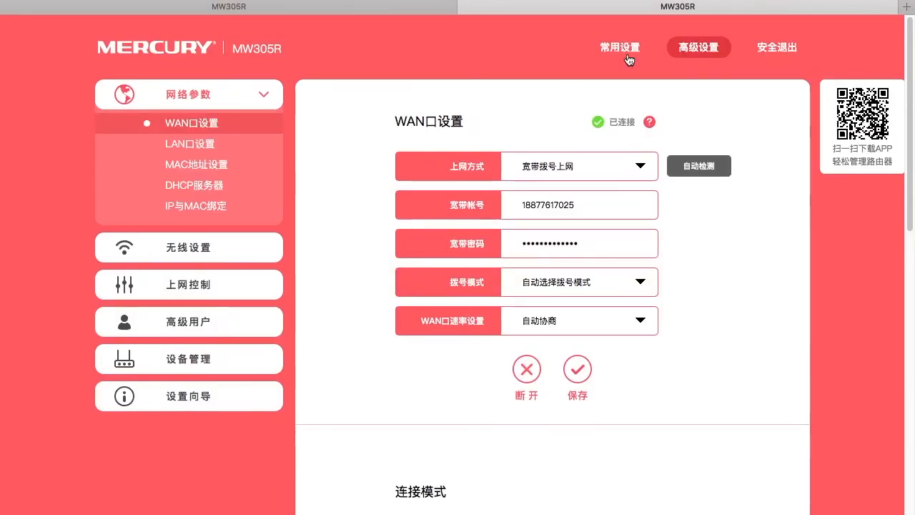
Step: Return via 常用设置 to the basic overview listing three connected devices
left_click(620, 47)
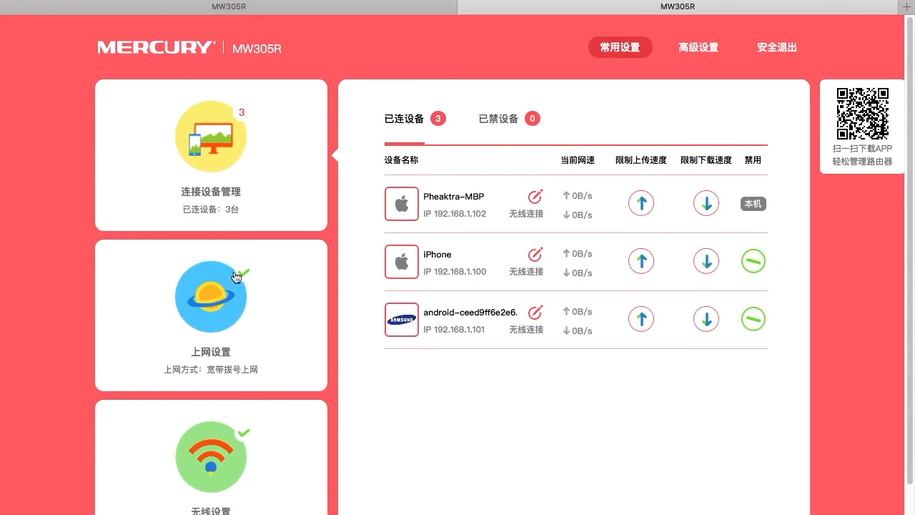
mouse_move(183, 219)
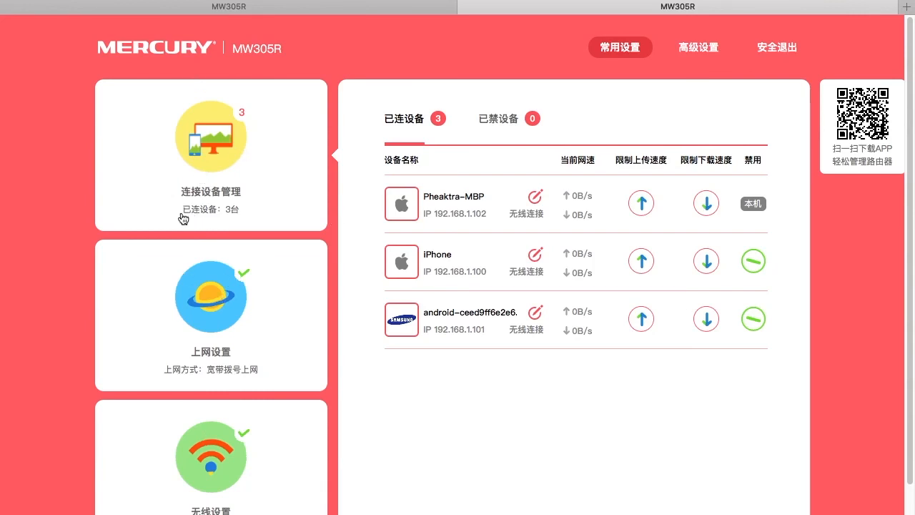
mouse_move(226, 177)
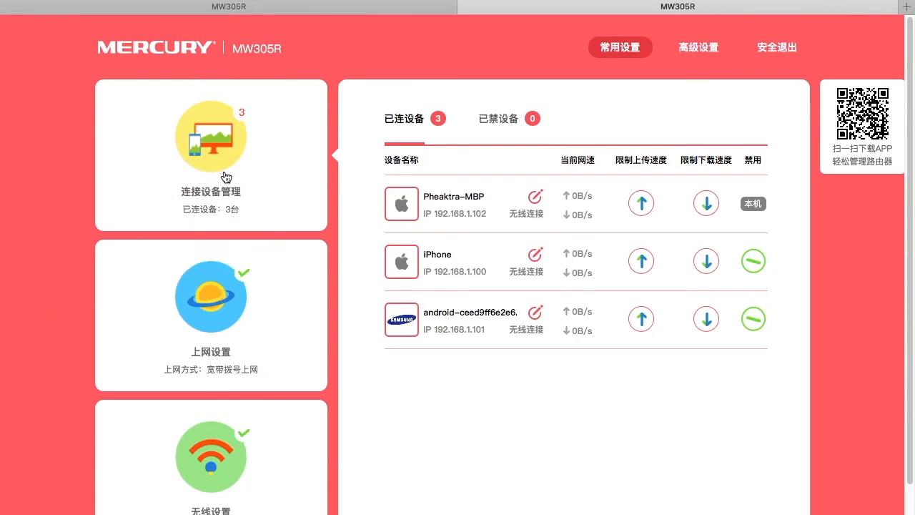
mouse_move(494, 216)
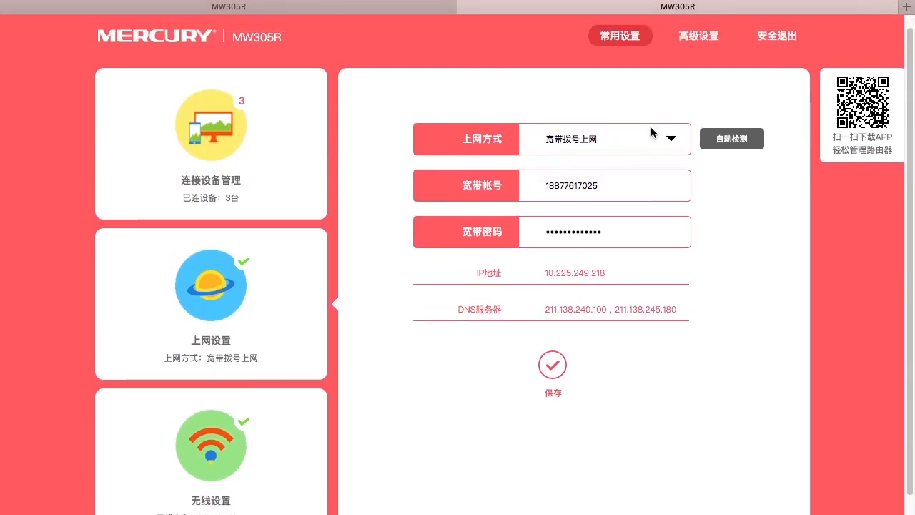
Step: Show the 无线设置 page with Wi‑Fi on, network MERCURY_6A16 and its password
left_click(565, 186)
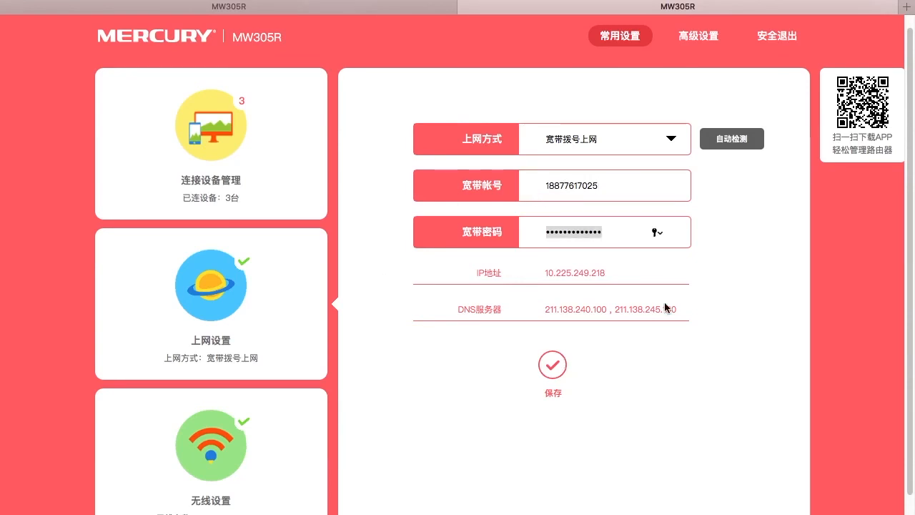
left_click(210, 443)
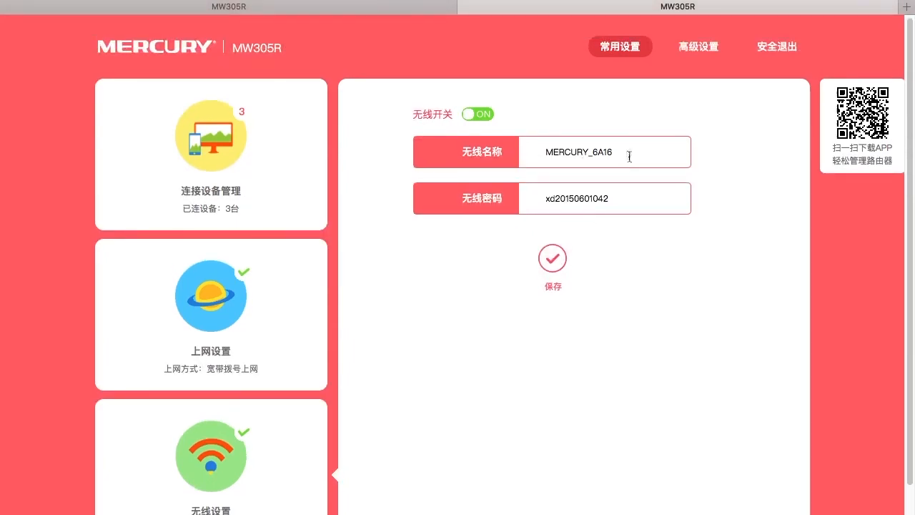
double_click(577, 152)
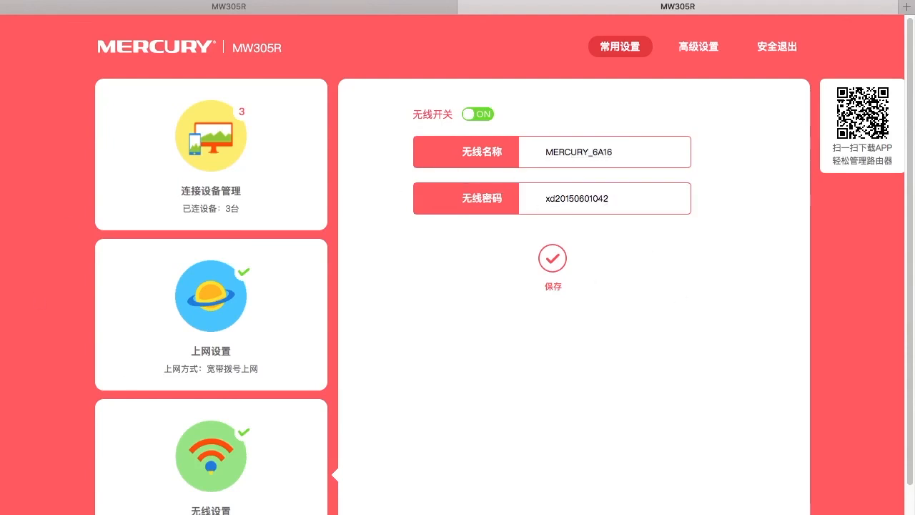
mouse_move(603, 449)
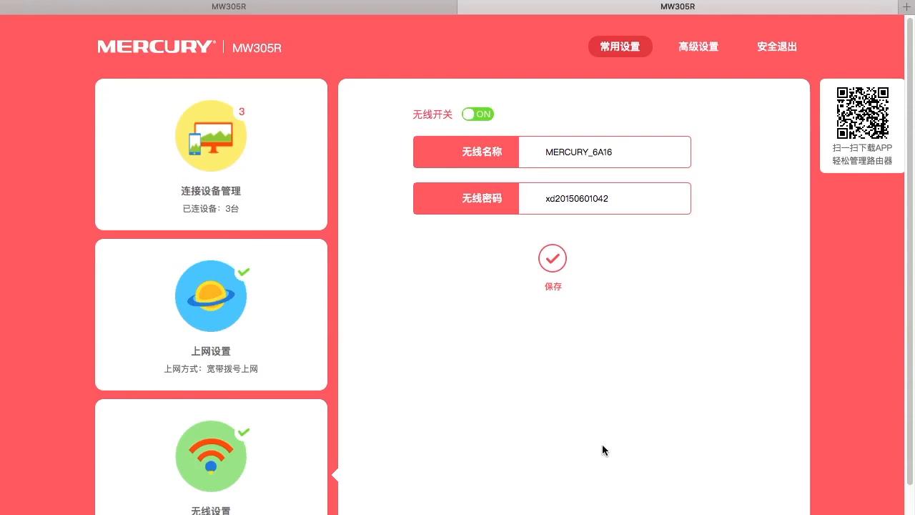
mouse_move(715, 345)
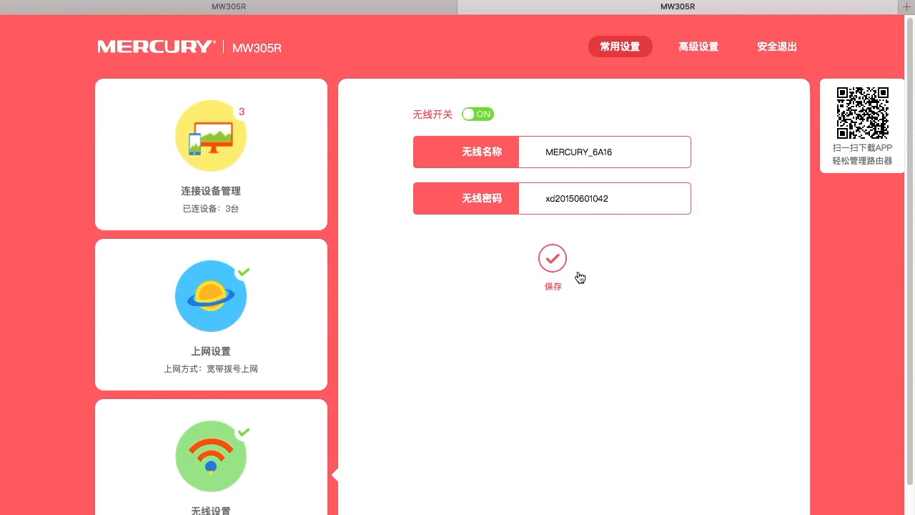
mouse_move(431, 292)
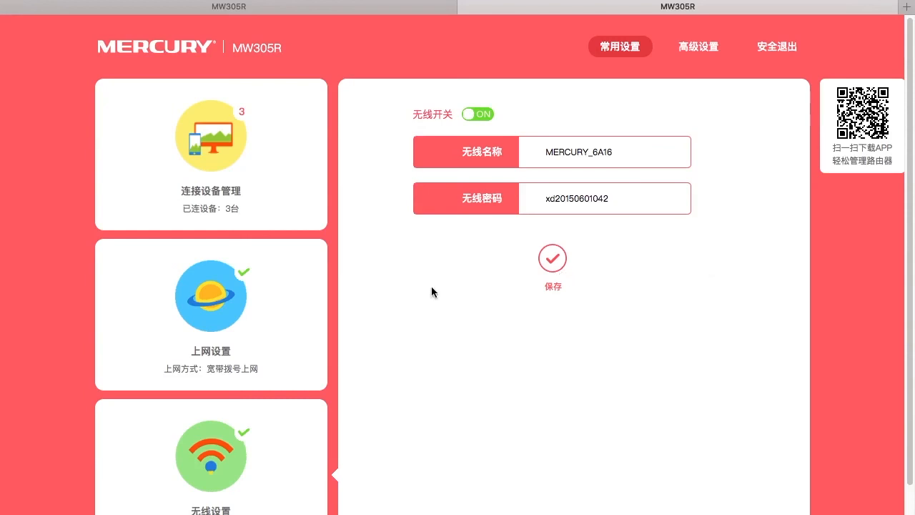
mouse_move(519, 329)
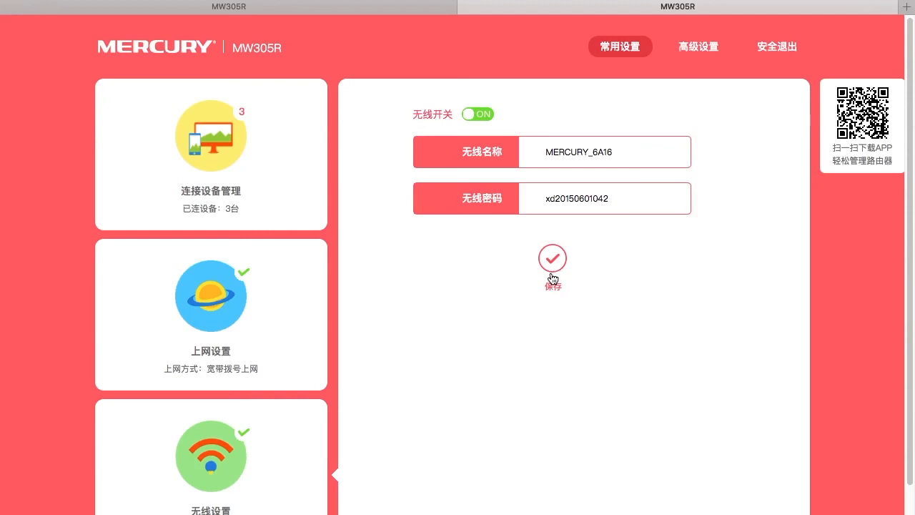
mouse_move(564, 271)
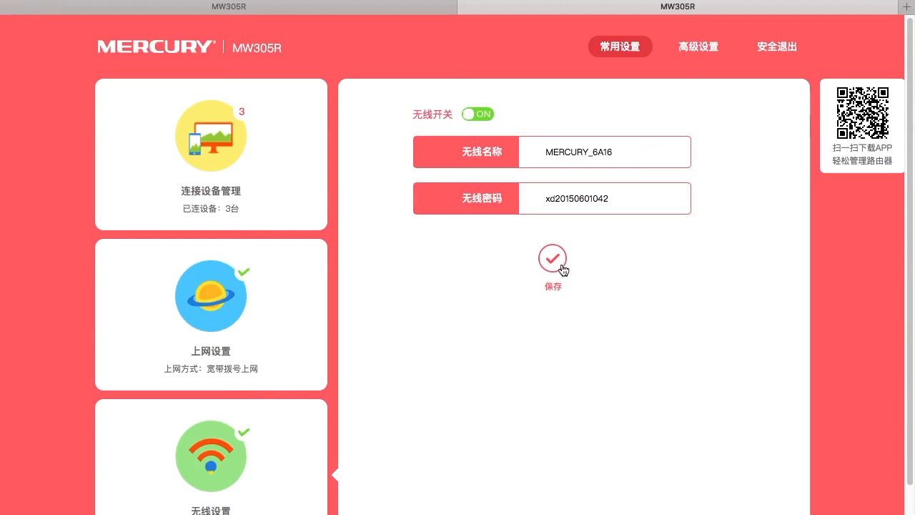